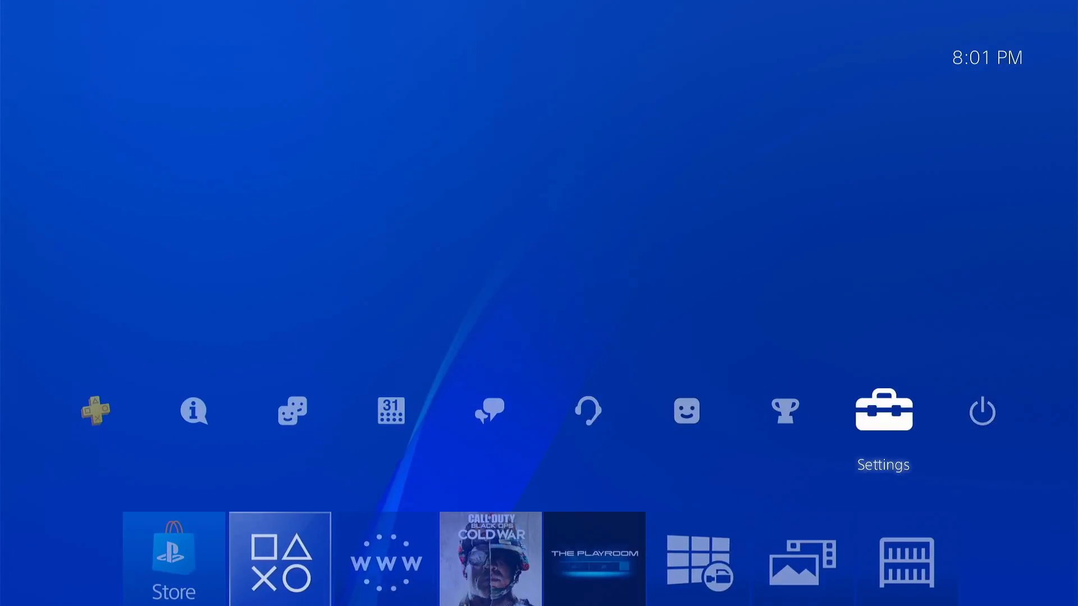
Check the system software version 9.00 under Settings > System Information and return home
left_click(882, 411)
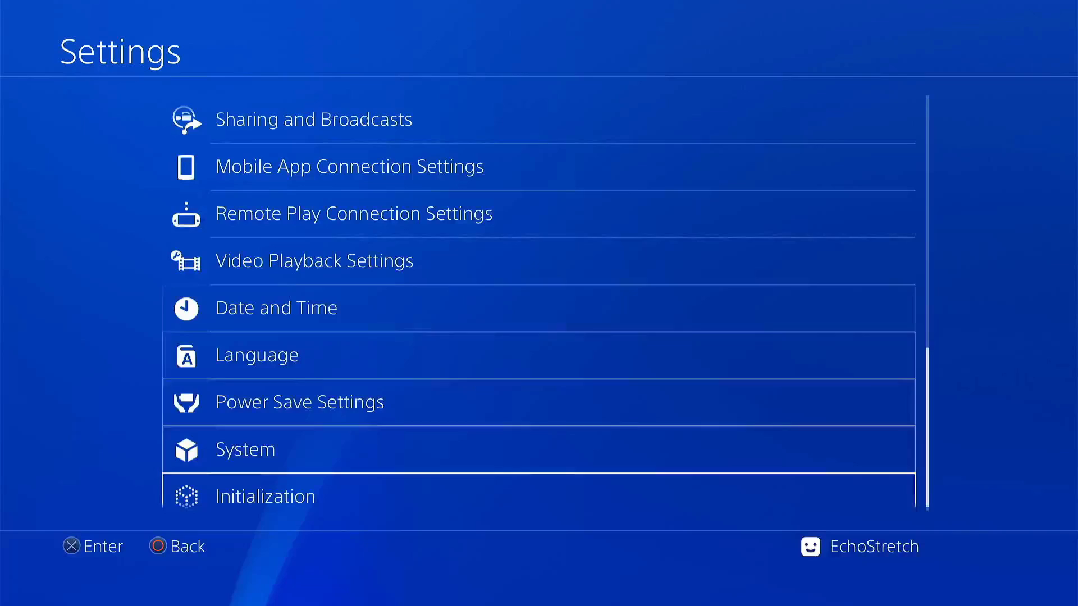
left_click(244, 449)
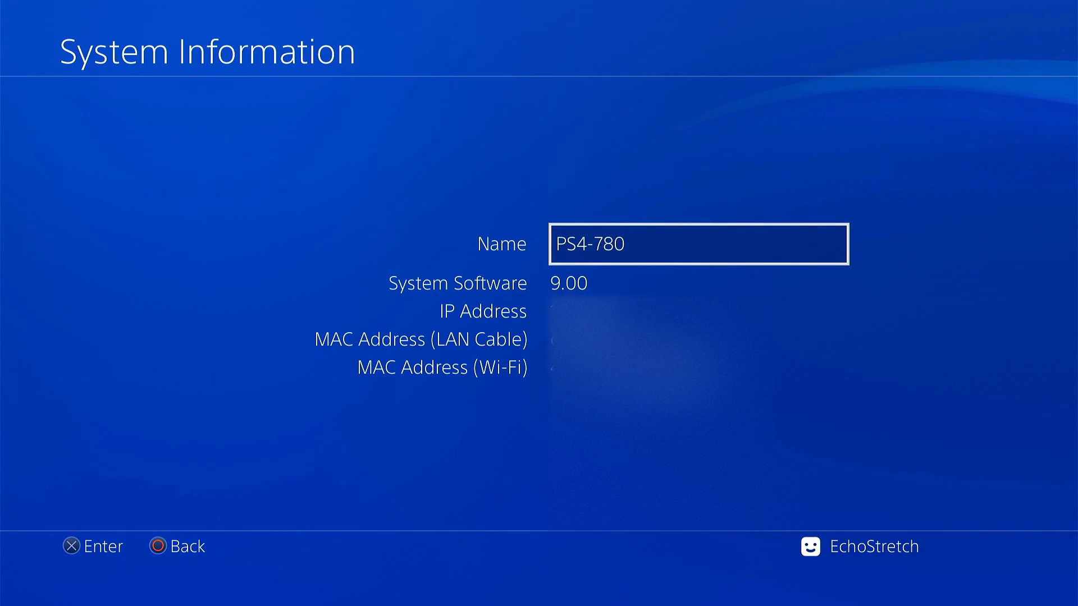
key("Back")
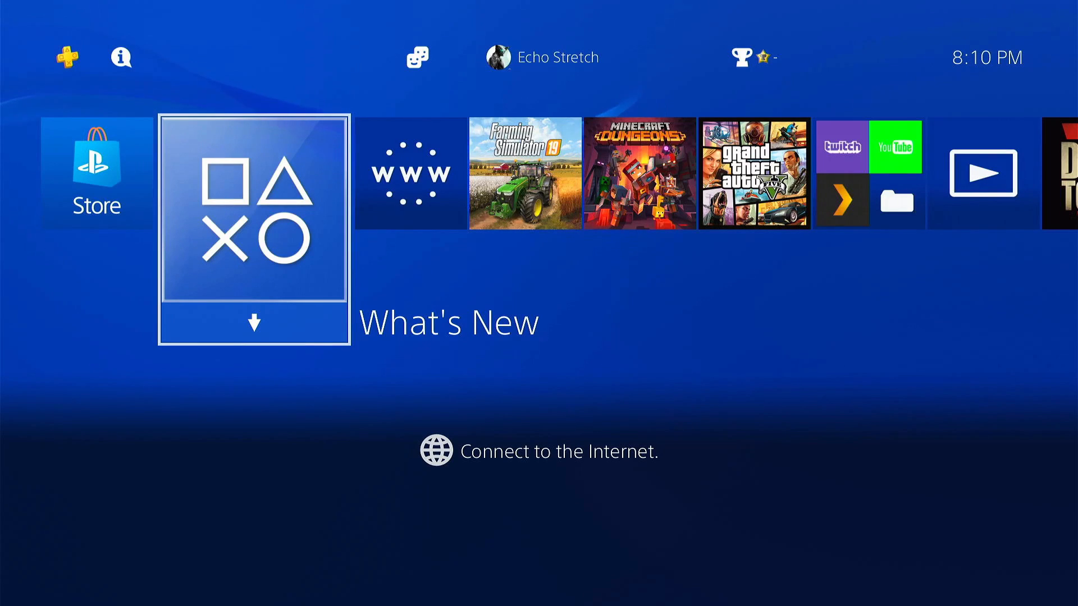
Copy the Black Ops Cold War save from system storage to the USB storage device
left_click(120, 57)
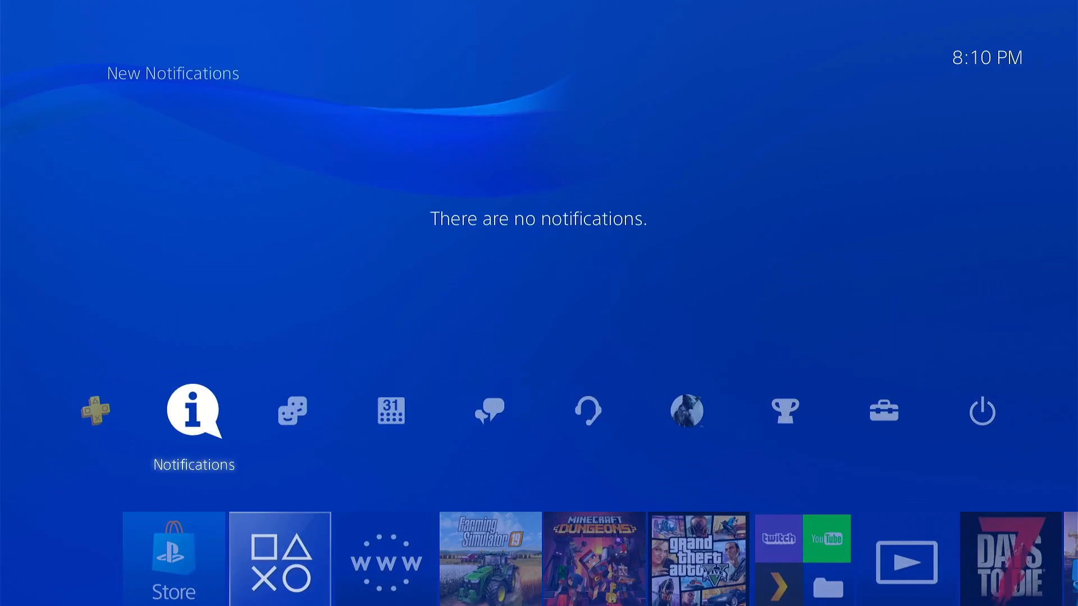
left_click(883, 410)
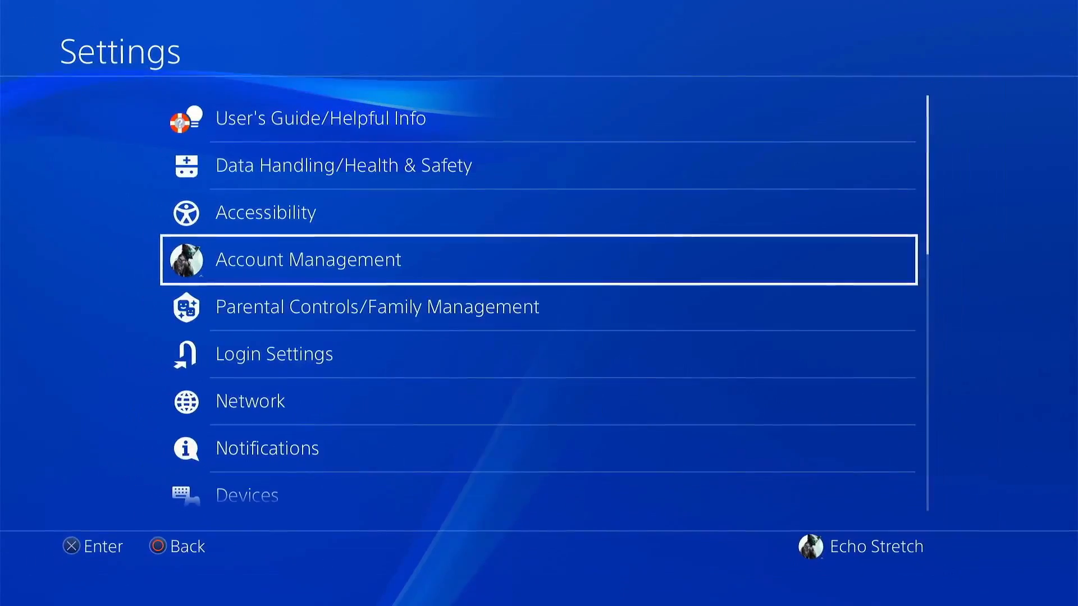
scroll("down", 3)
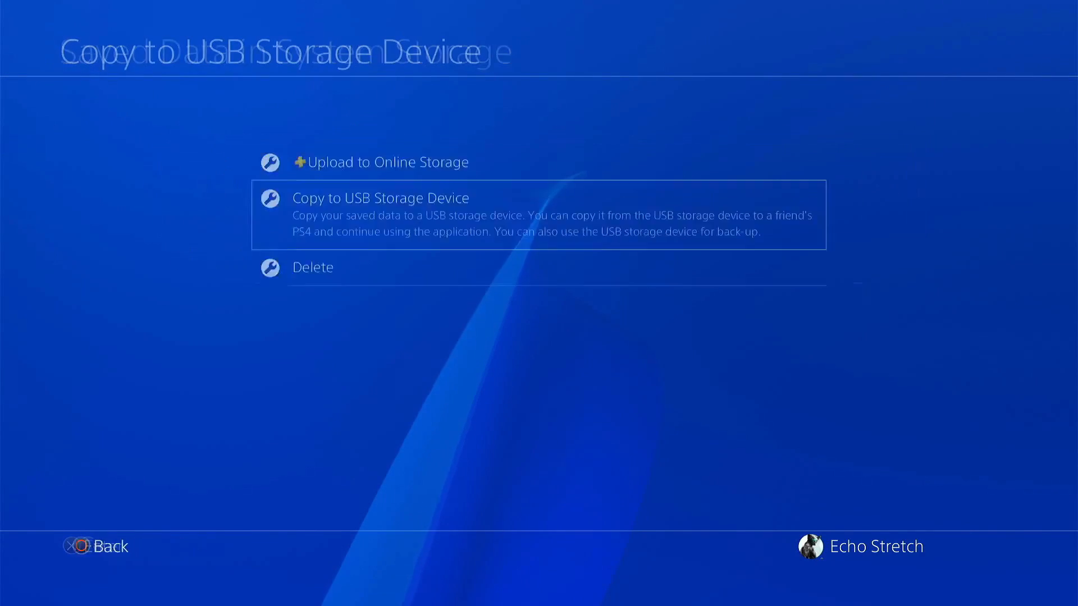
left_click(379, 198)
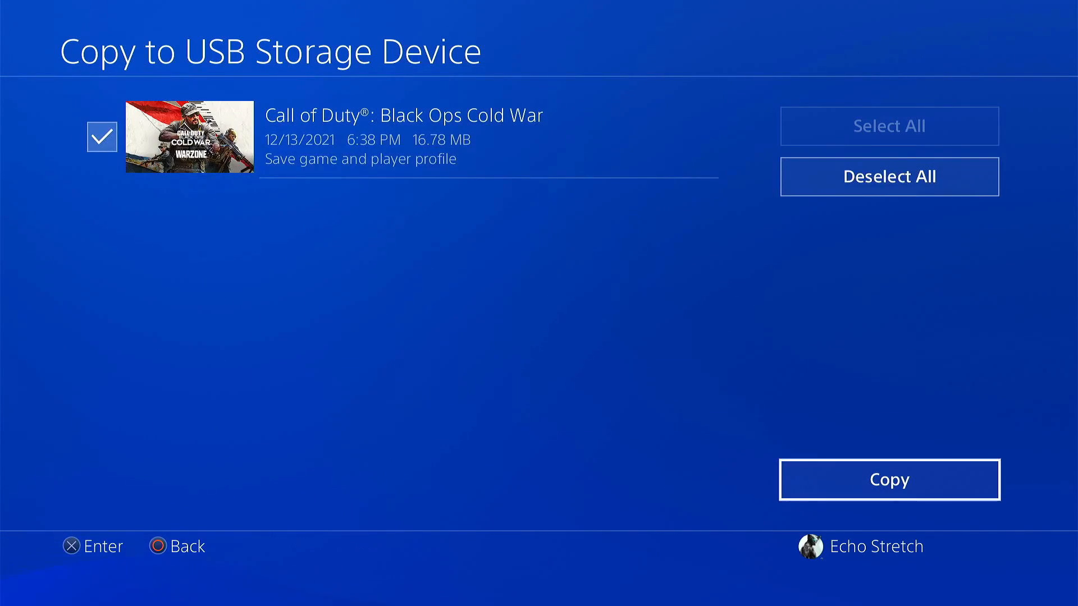
left_click(889, 479)
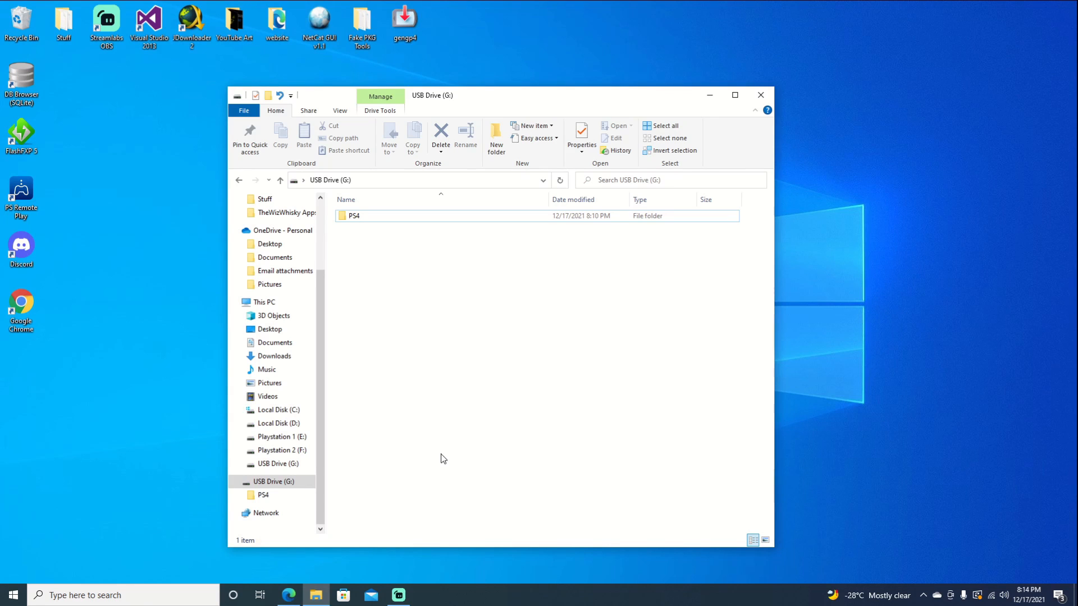
mouse_move(364, 228)
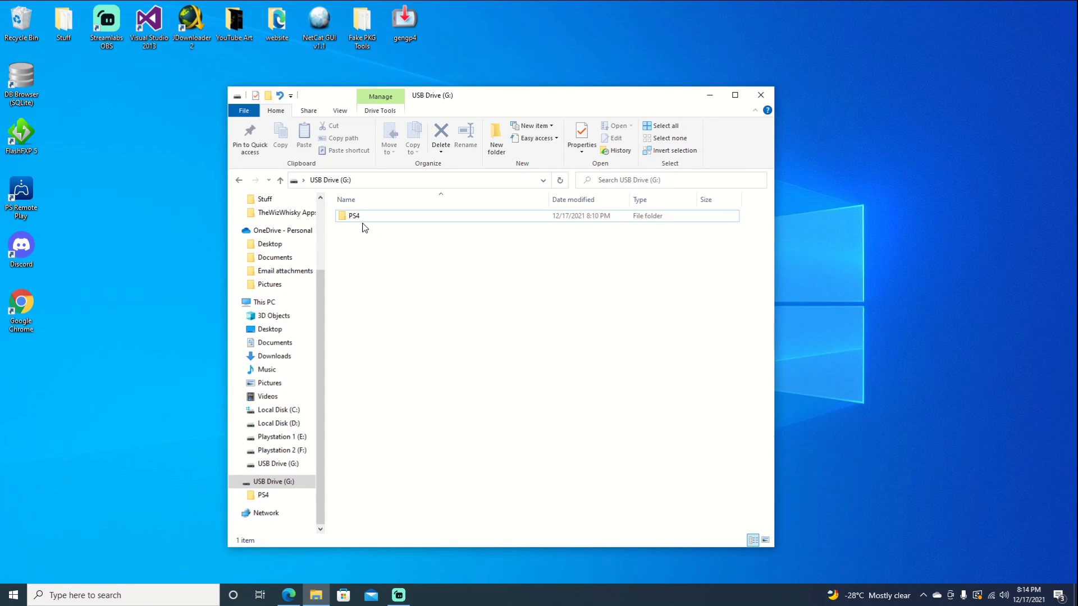
Browse the USB drive into PS4 > SAVEDATA and select the hex-named save folder
double_click(354, 216)
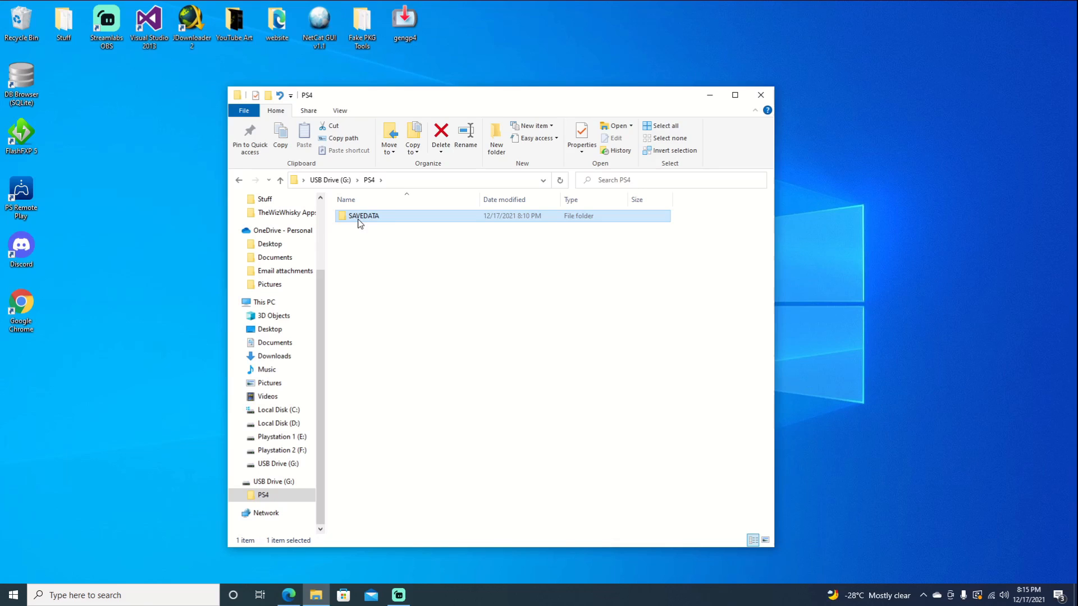
double_click(363, 215)
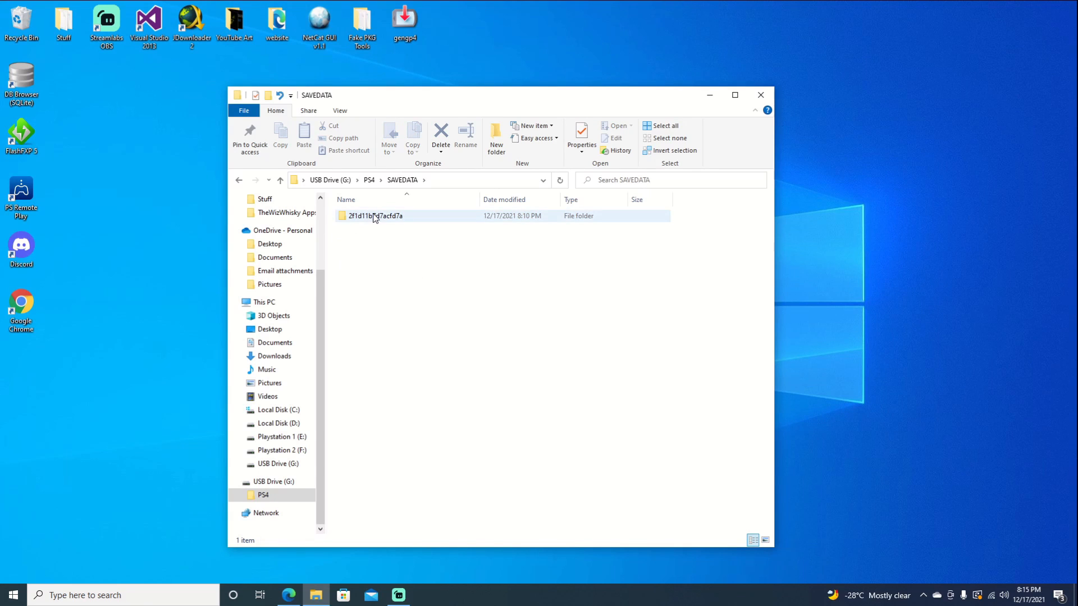
left_click(374, 216)
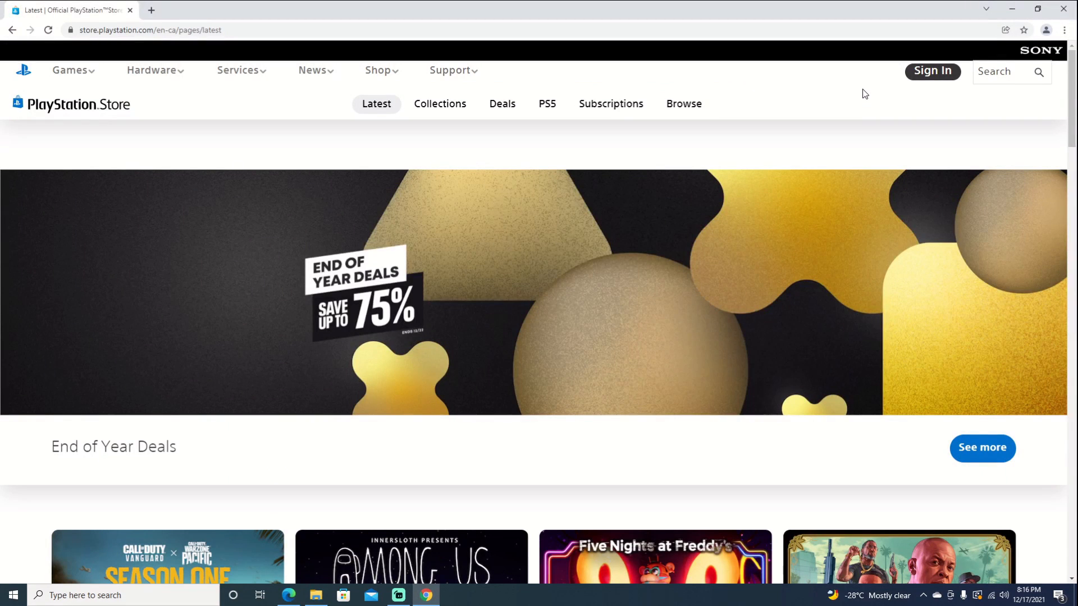
mouse_move(292, 114)
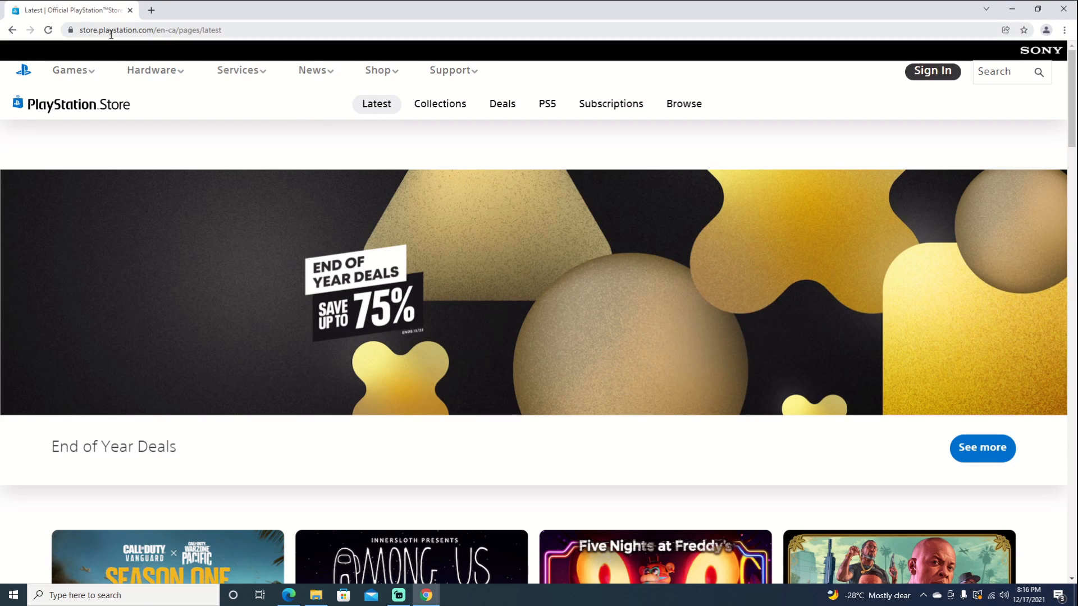
mouse_move(1050, 93)
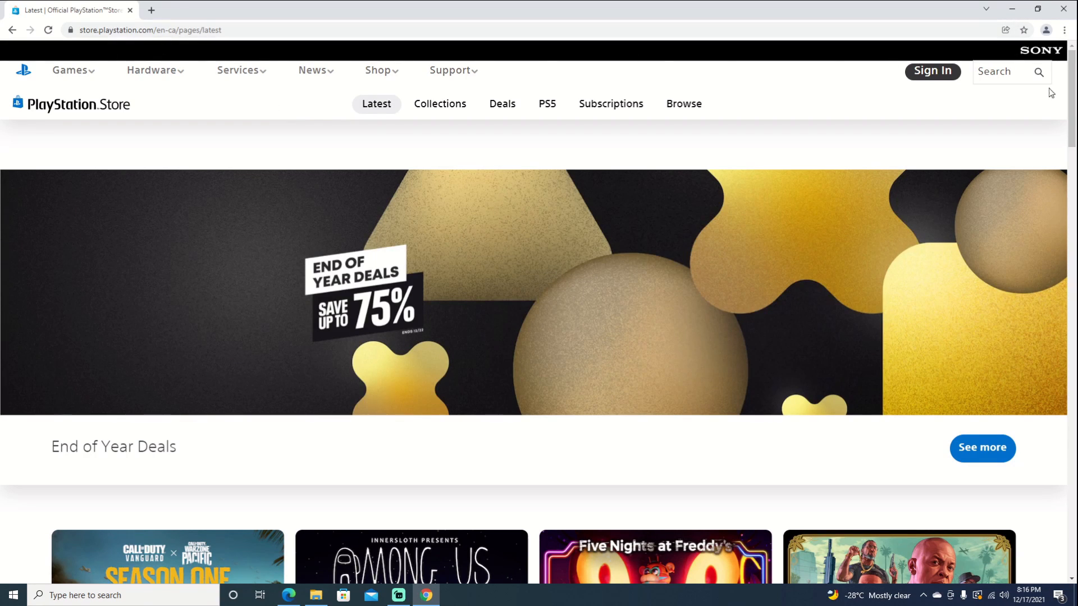
Show Chrome's developer tools beside the PlayStation Store page
left_click(1063, 29)
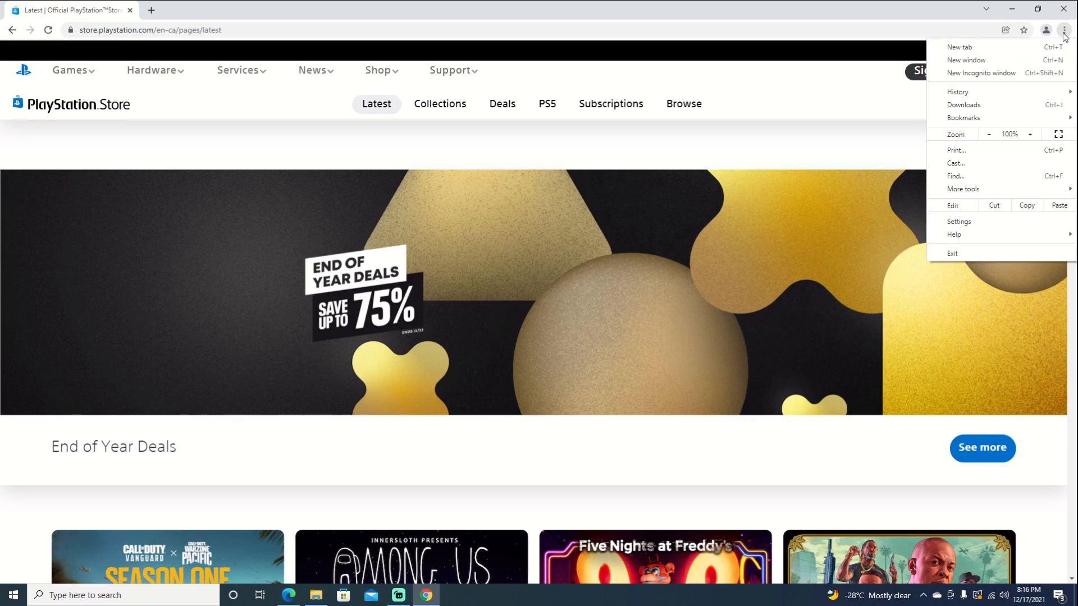
left_click(963, 189)
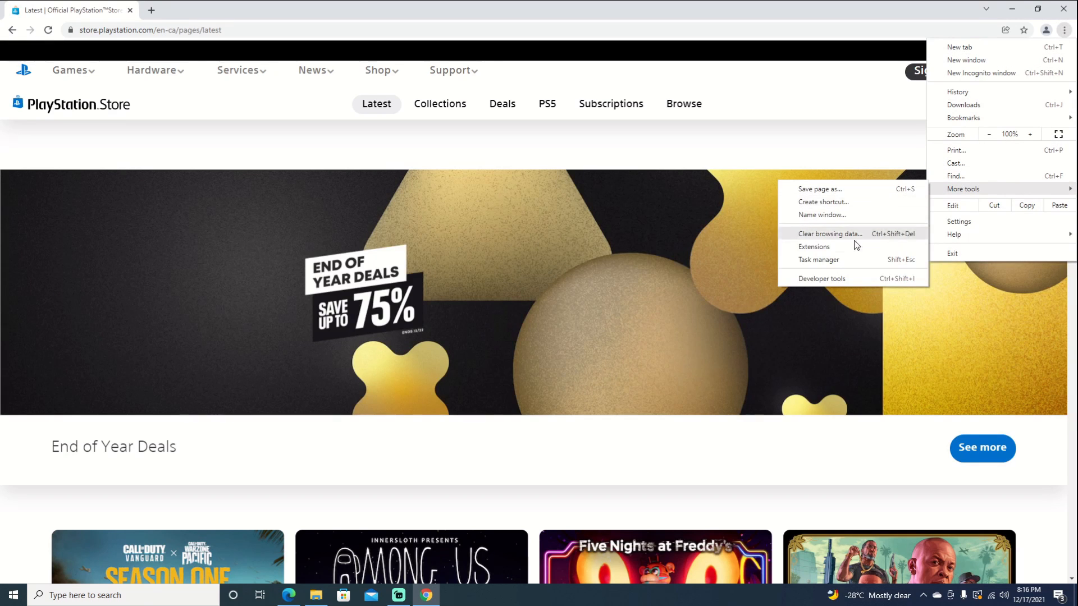
left_click(821, 279)
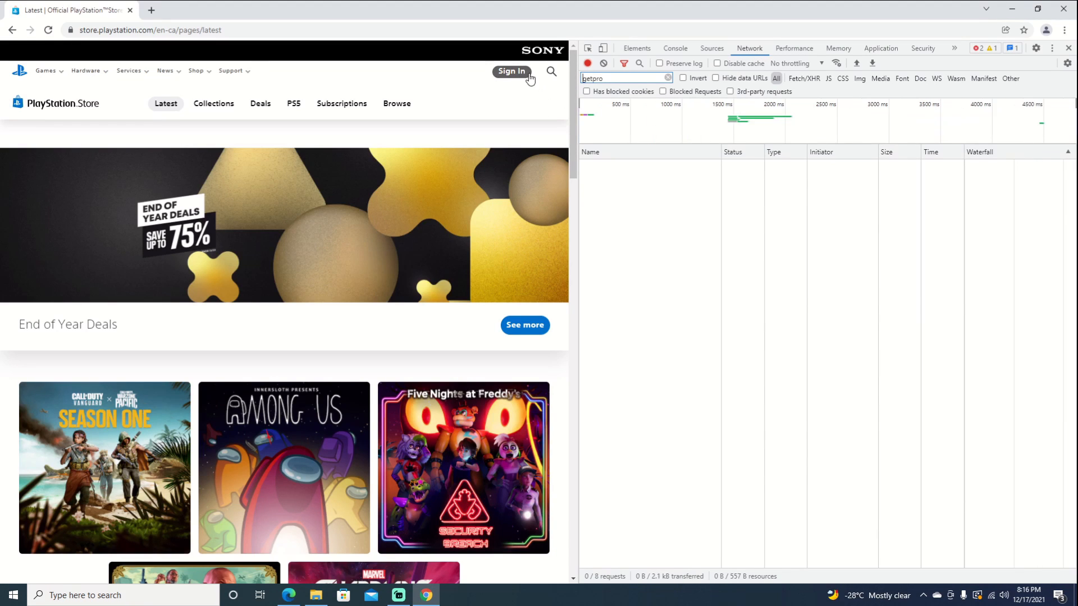
Sign in to the PlayStation account while the Network panel records requests
left_click(512, 71)
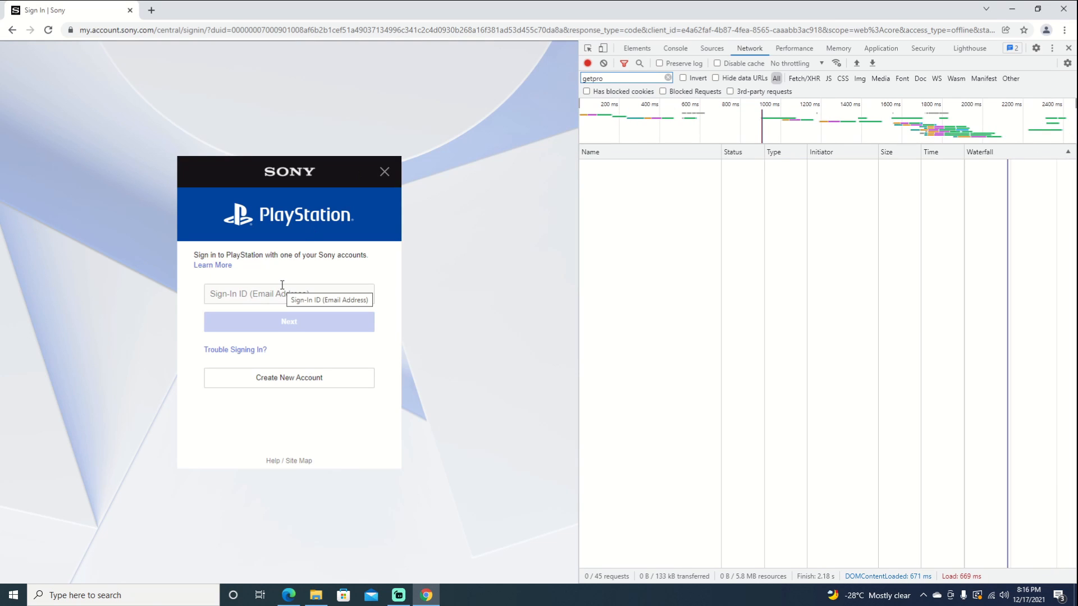
mouse_move(296, 307)
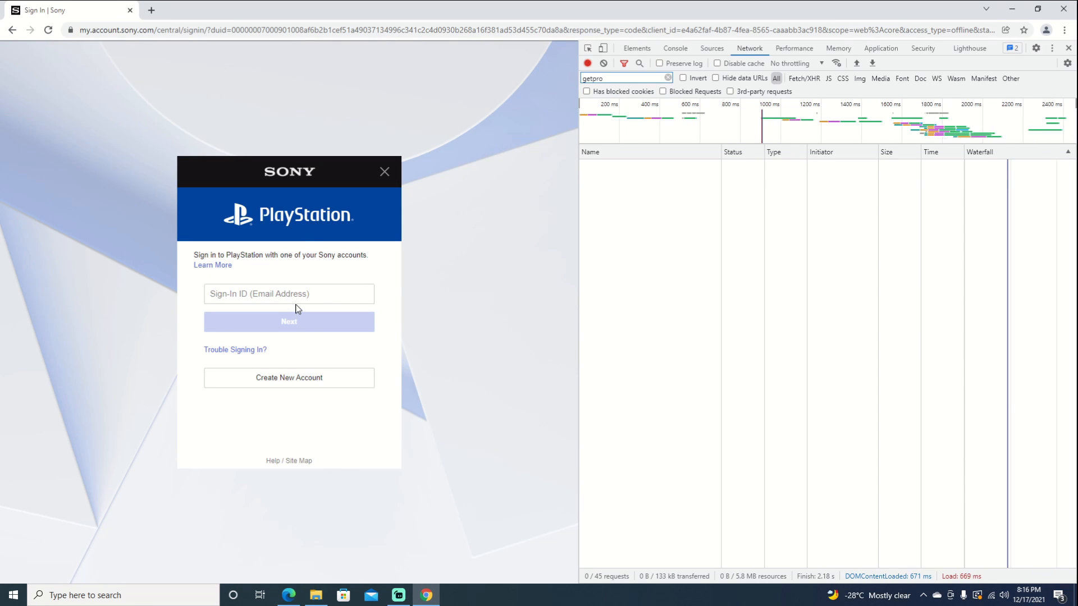
left_click(288, 322)
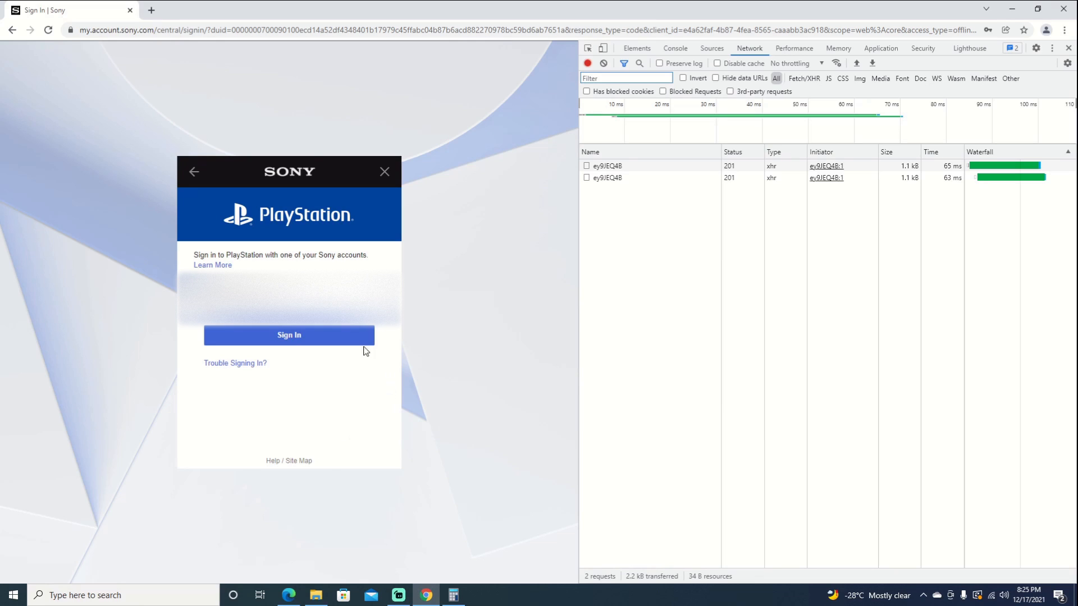
left_click(289, 334)
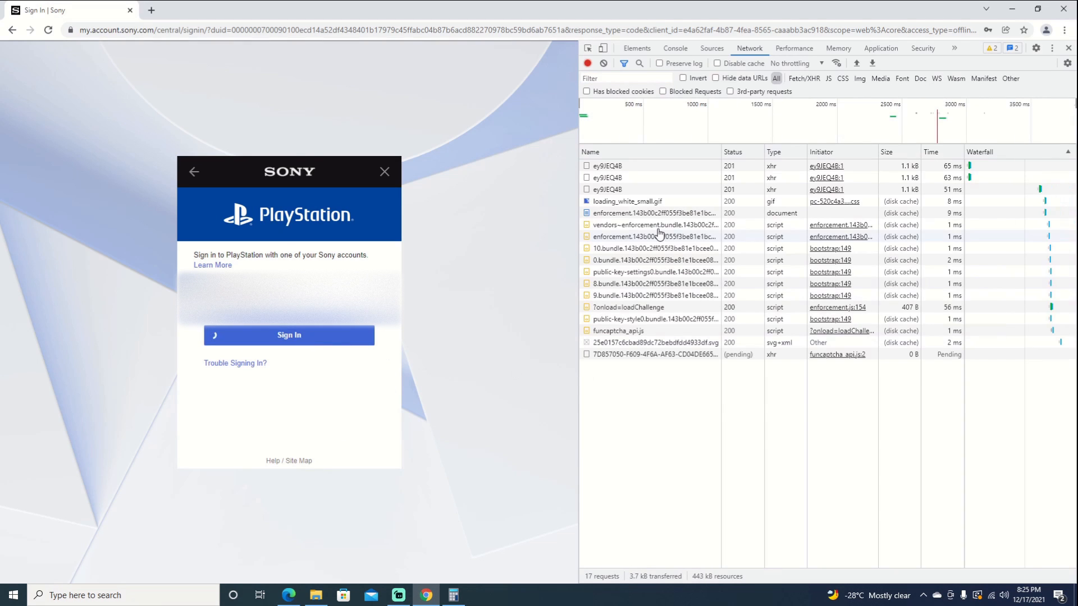
left_click(289, 336)
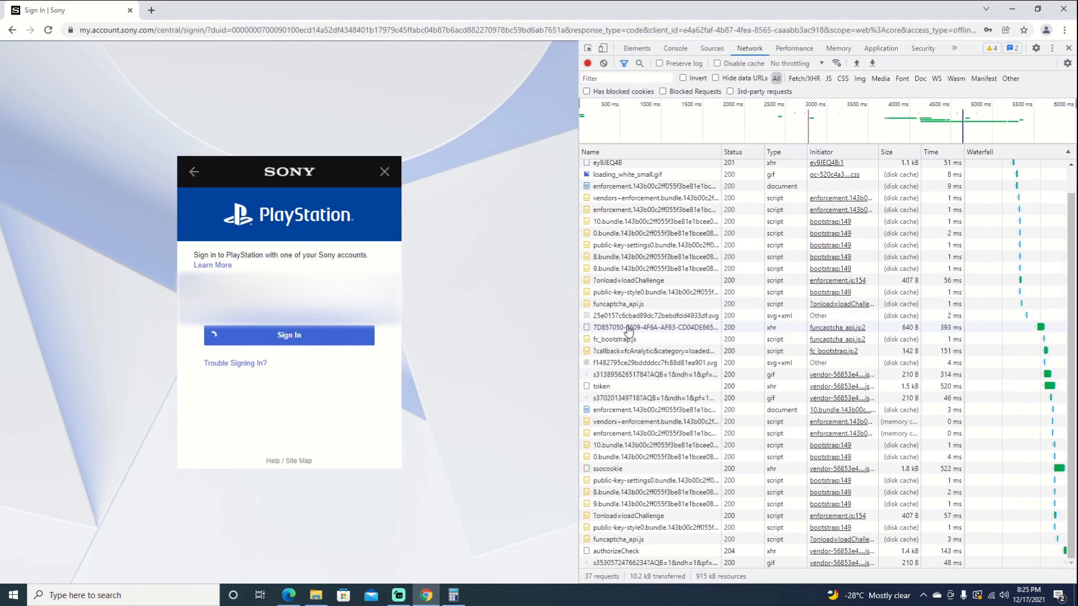
left_click(288, 334)
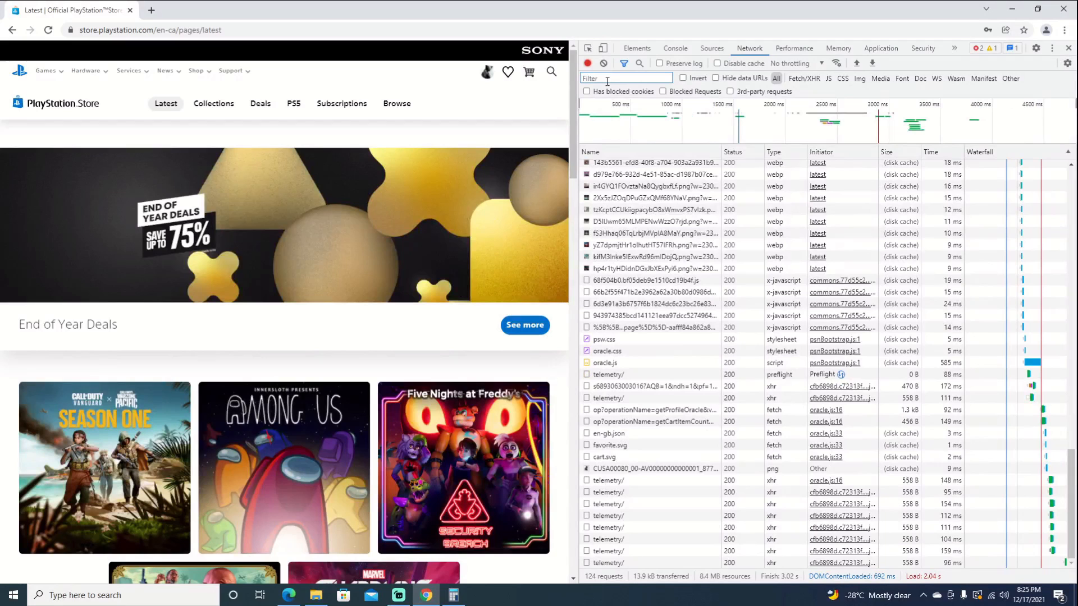
Filter requests by 'ge', preview getProfile and expand data > data to reveal accountId
type("getpro")
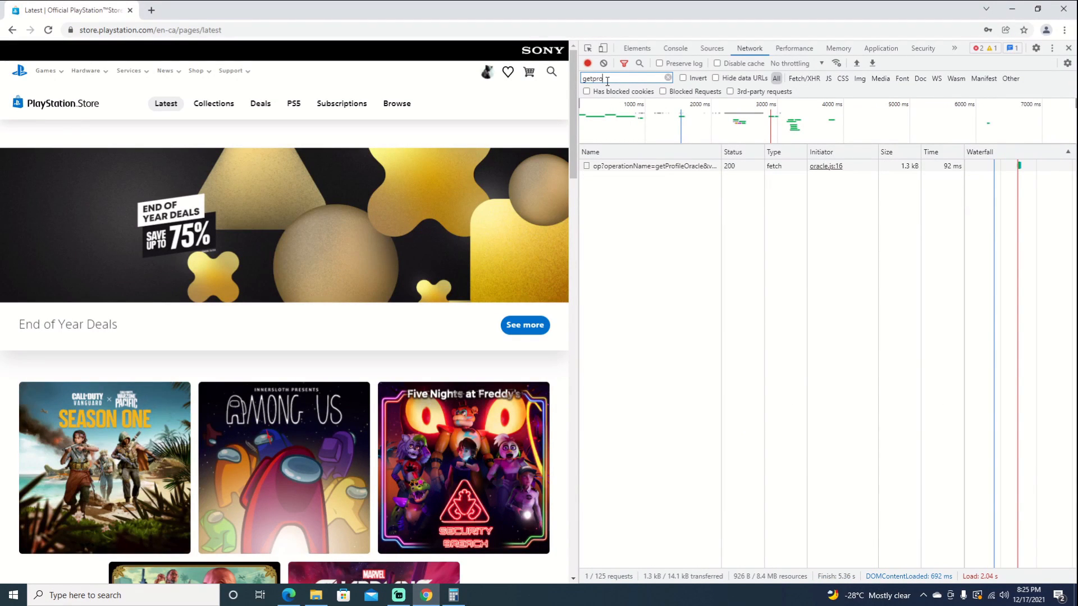
left_click(650, 167)
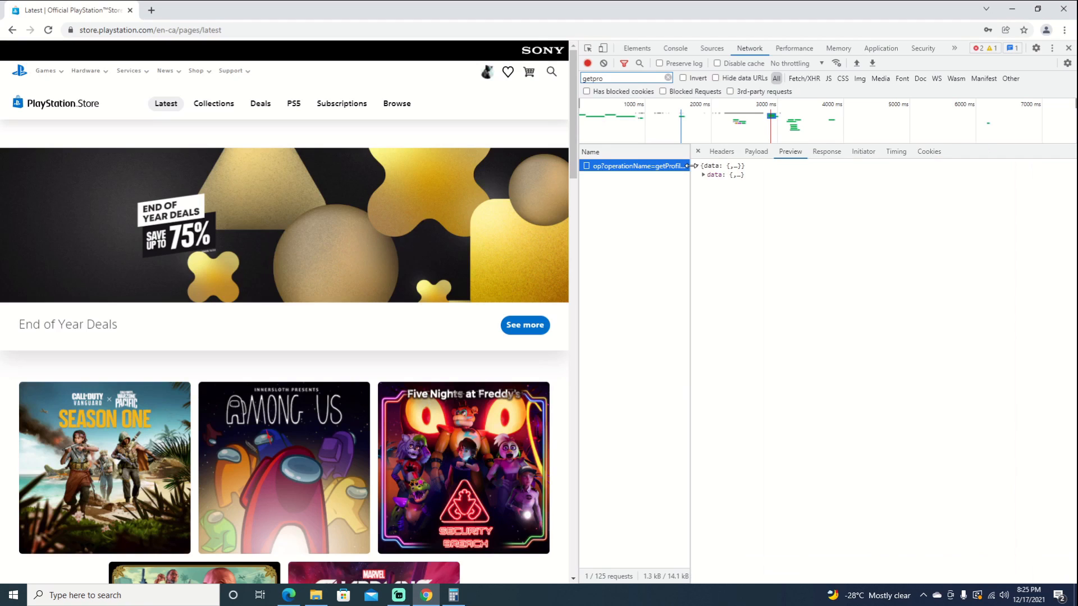
left_click(703, 166)
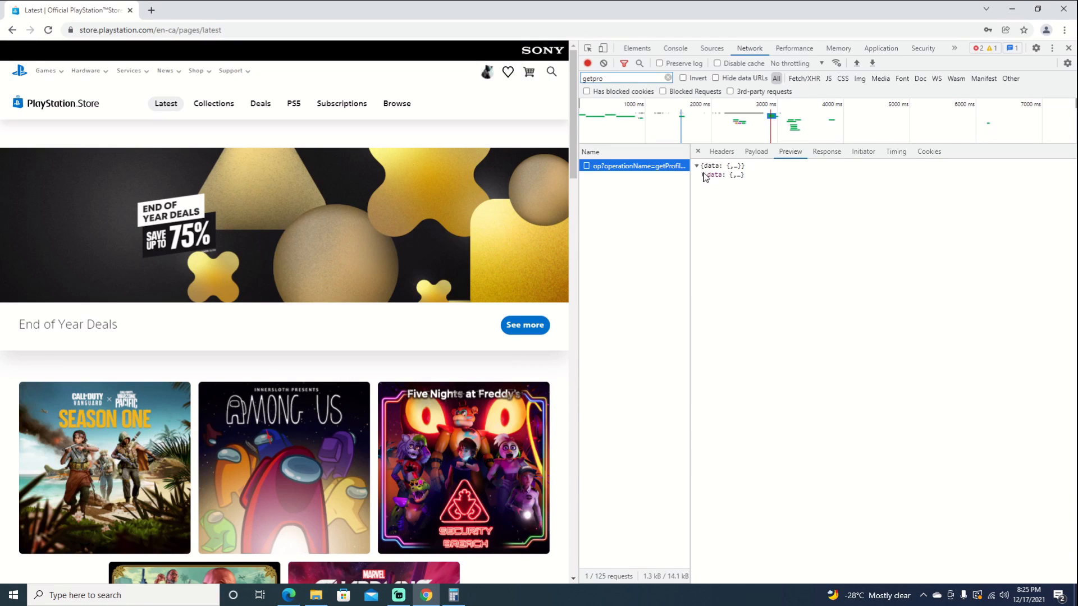
left_click(704, 175)
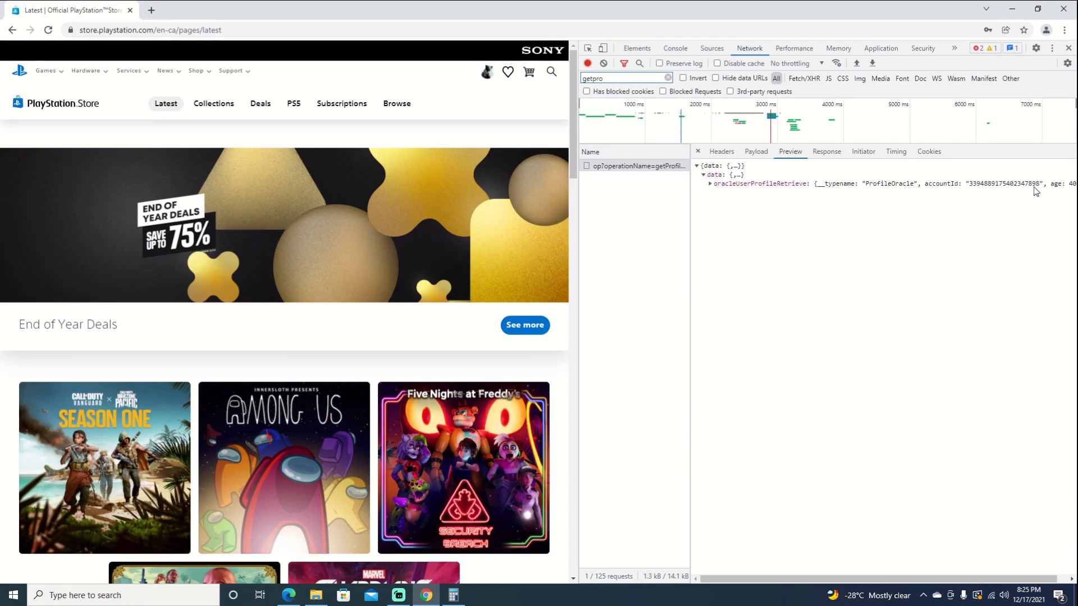
mouse_move(1037, 183)
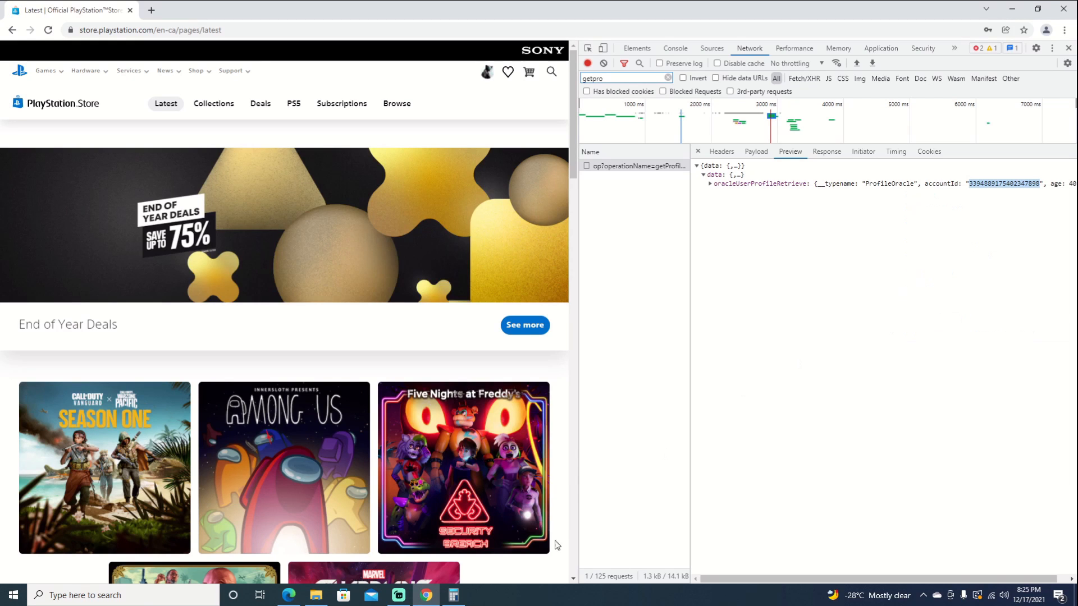
left_click(452, 595)
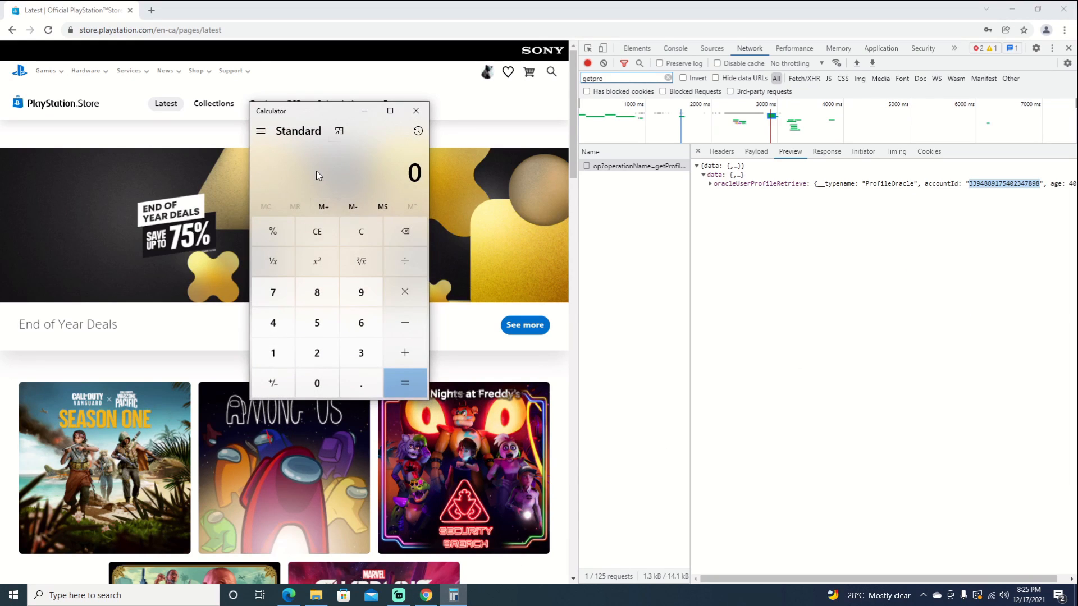
left_click(260, 130)
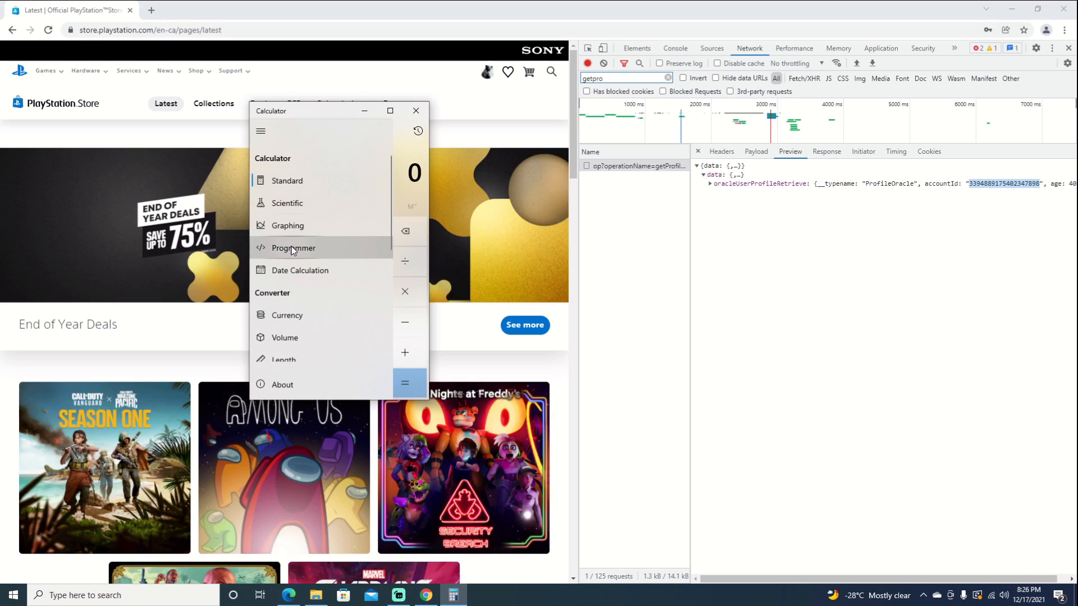
left_click(291, 248)
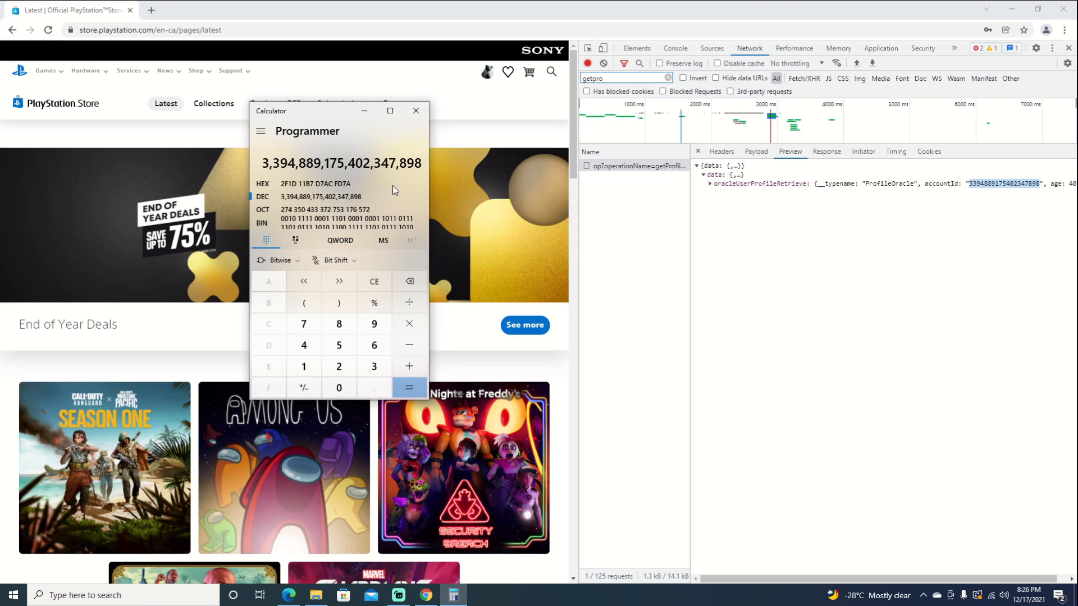
left_click(262, 183)
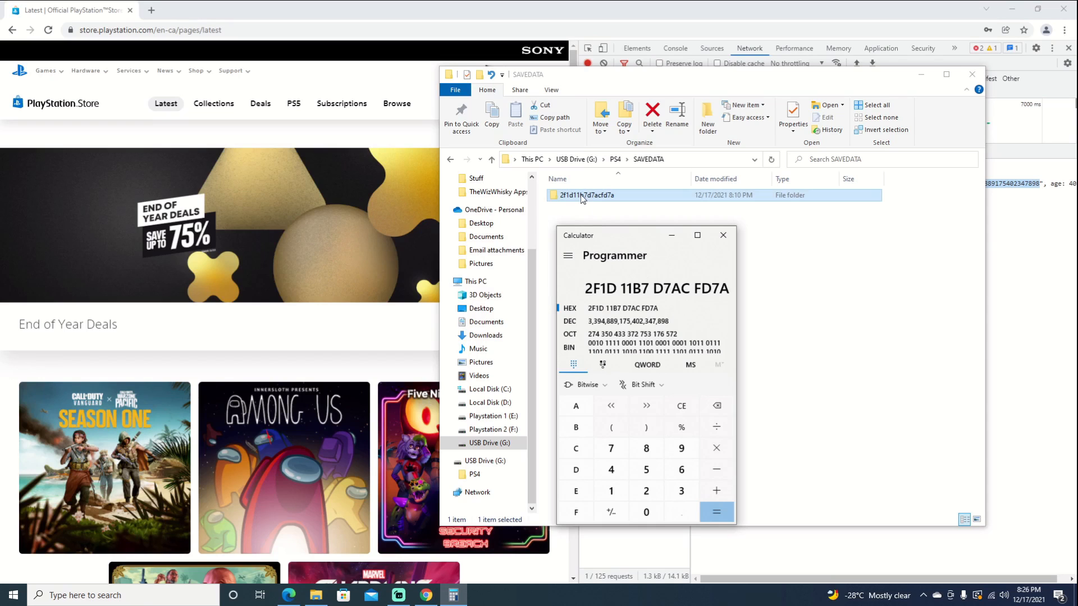
mouse_move(566, 256)
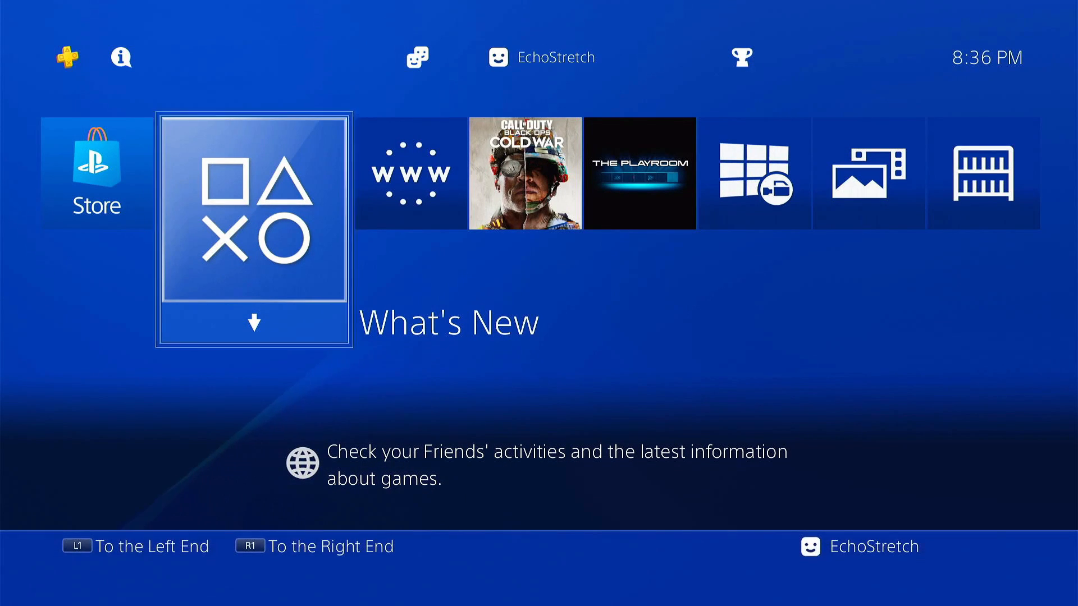
Load GoldHEN 2.0b from the Karo Host page and dismiss the loaded and low-memory messages
left_click(410, 173)
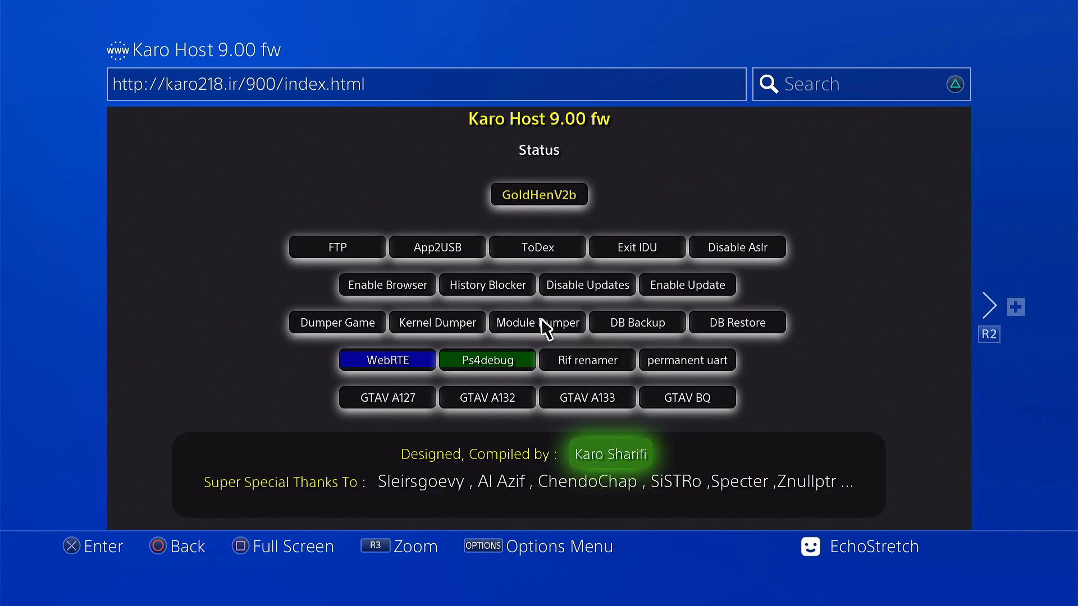
mouse_move(603, 234)
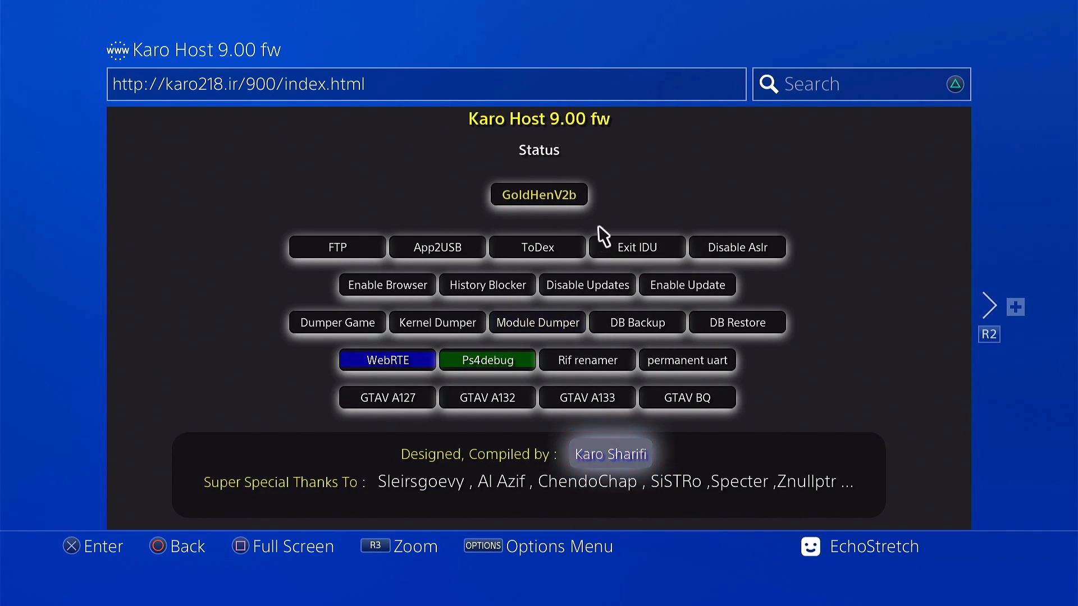
left_click(539, 194)
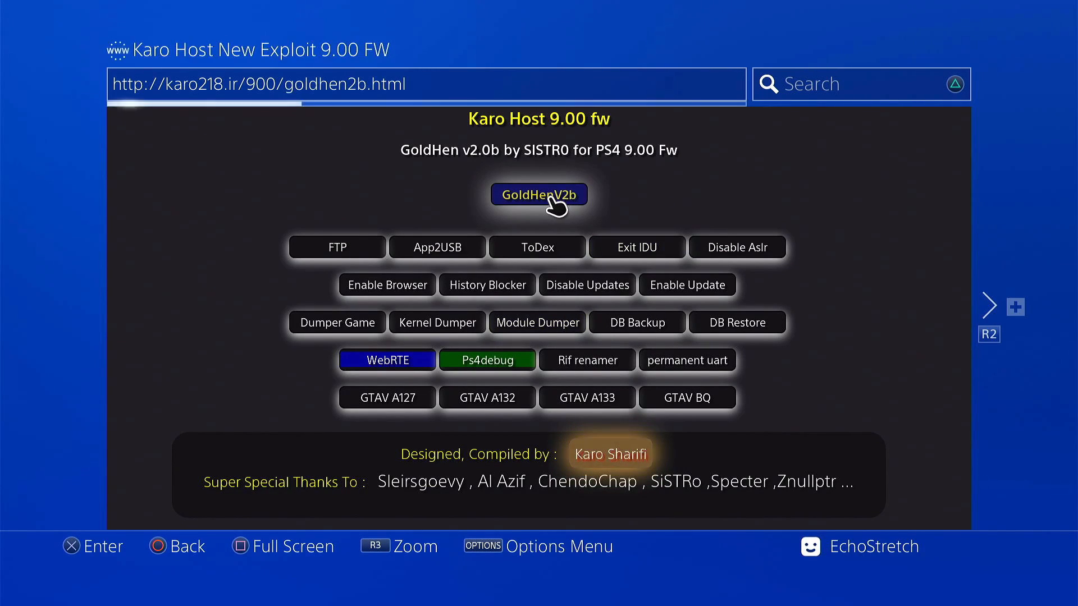
left_click(537, 194)
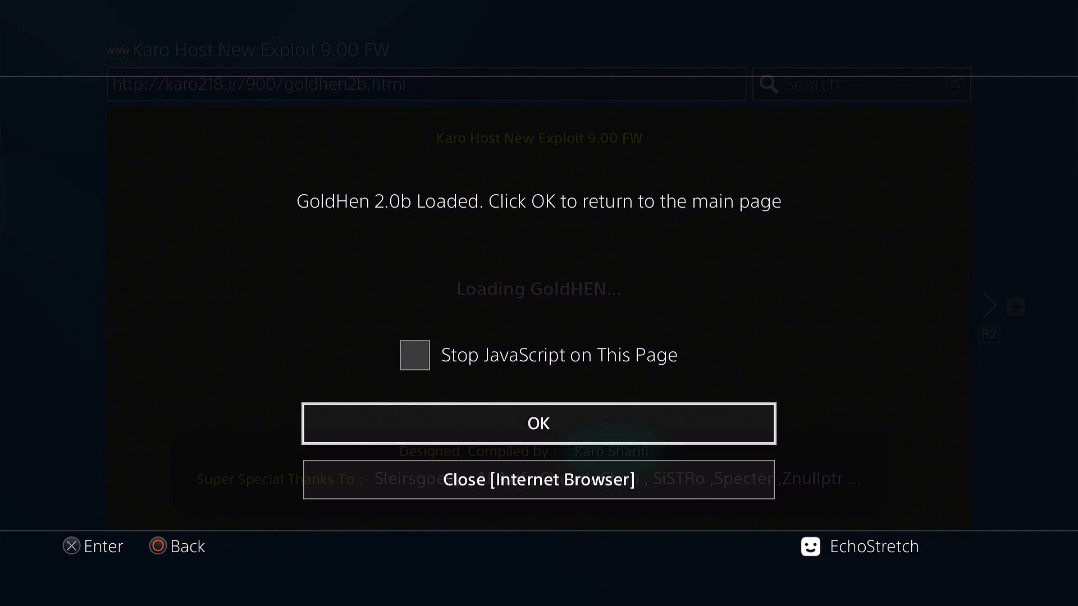
left_click(537, 423)
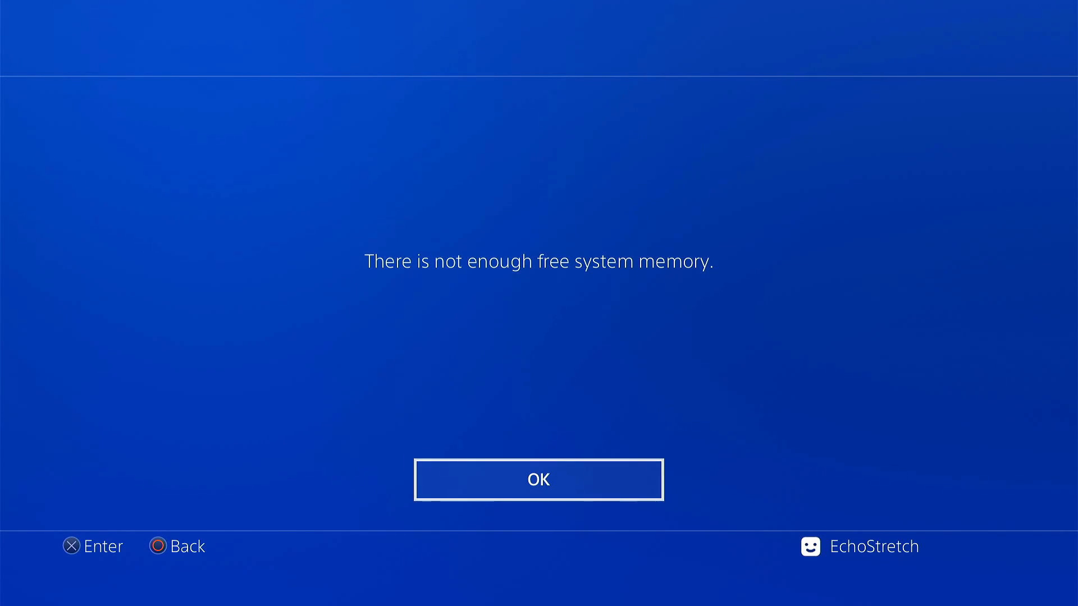
left_click(537, 480)
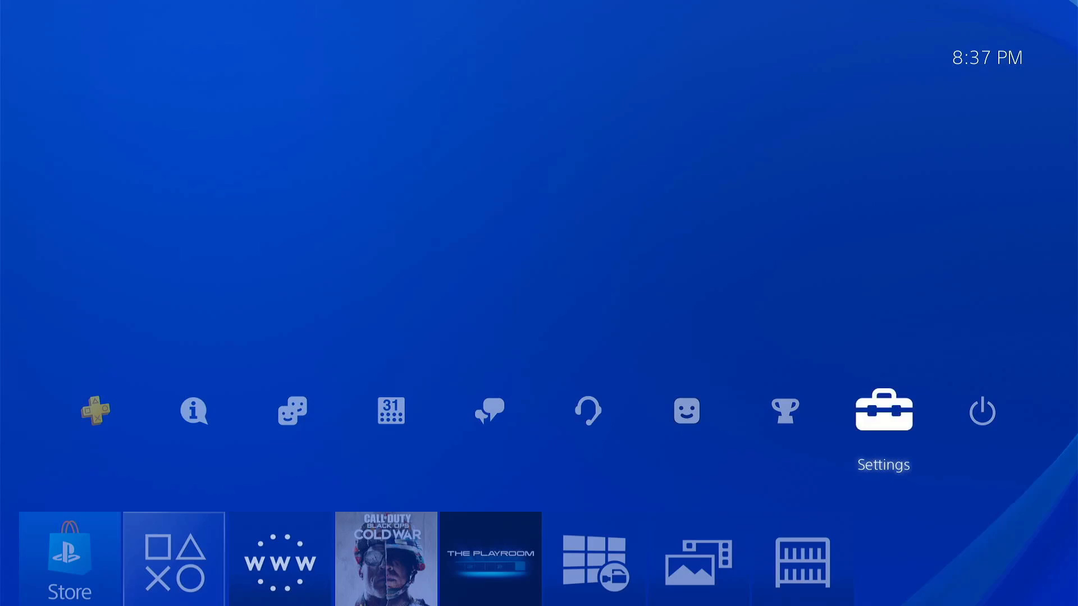
Enable GoldHEN's FTP server on 10.0.0.223 port 2121 and return to the home screen
left_click(883, 411)
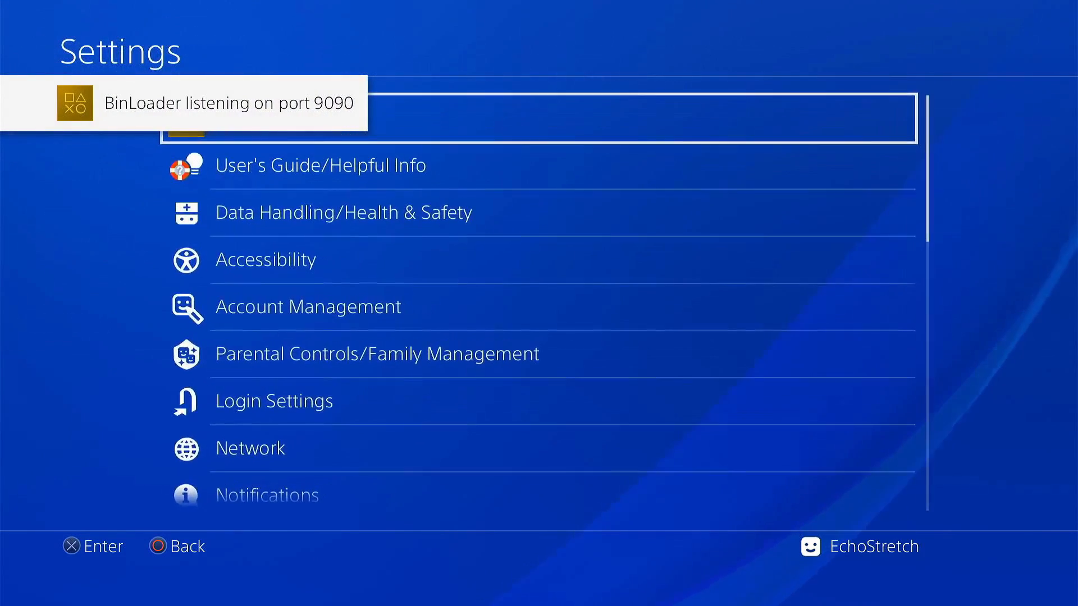
scroll("down", 3)
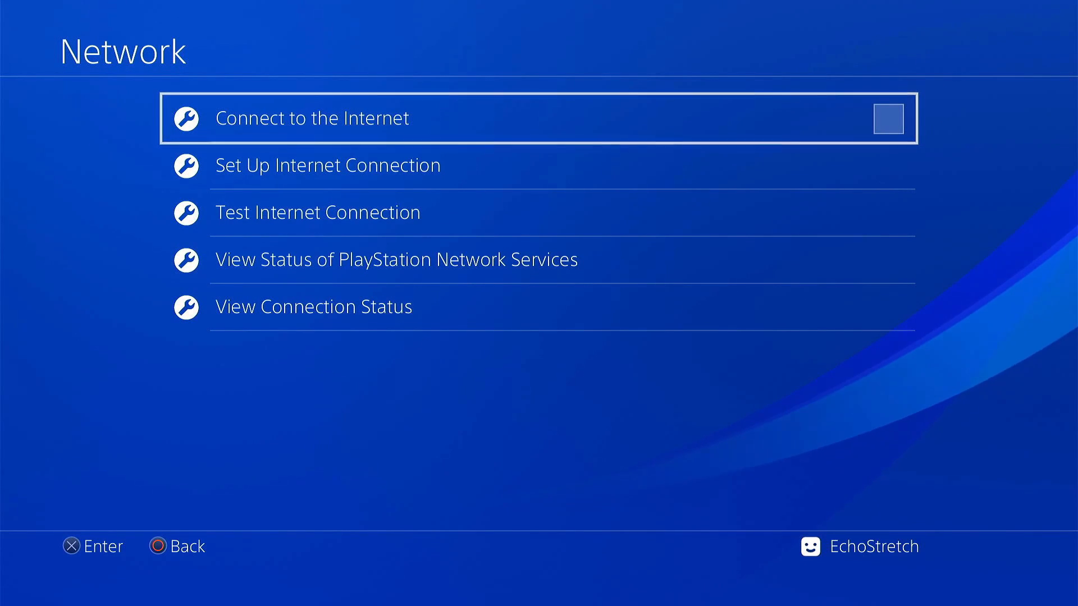
left_click(887, 118)
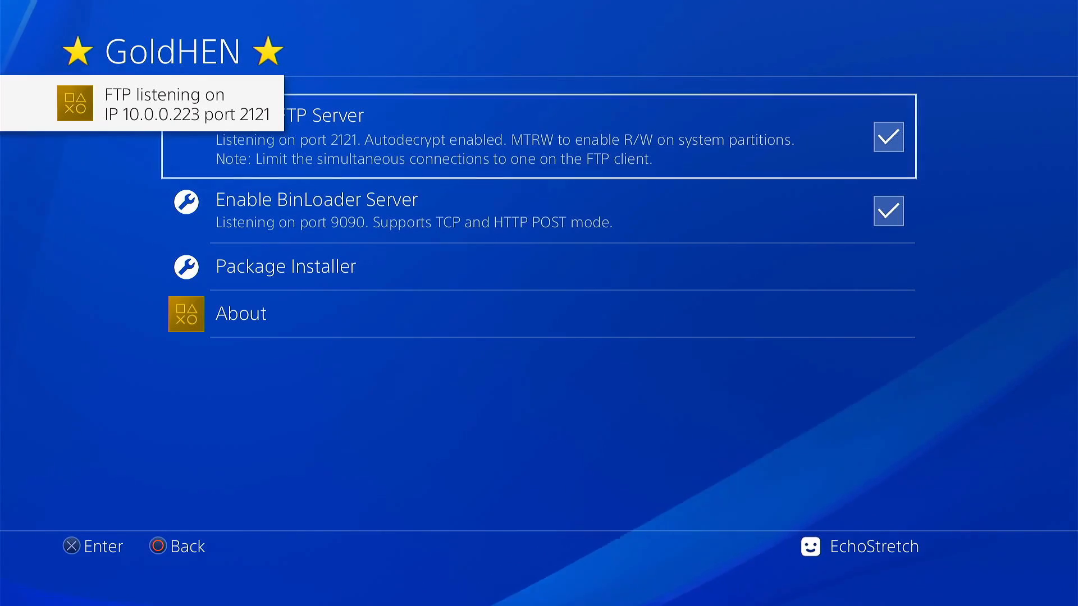
key("Back")
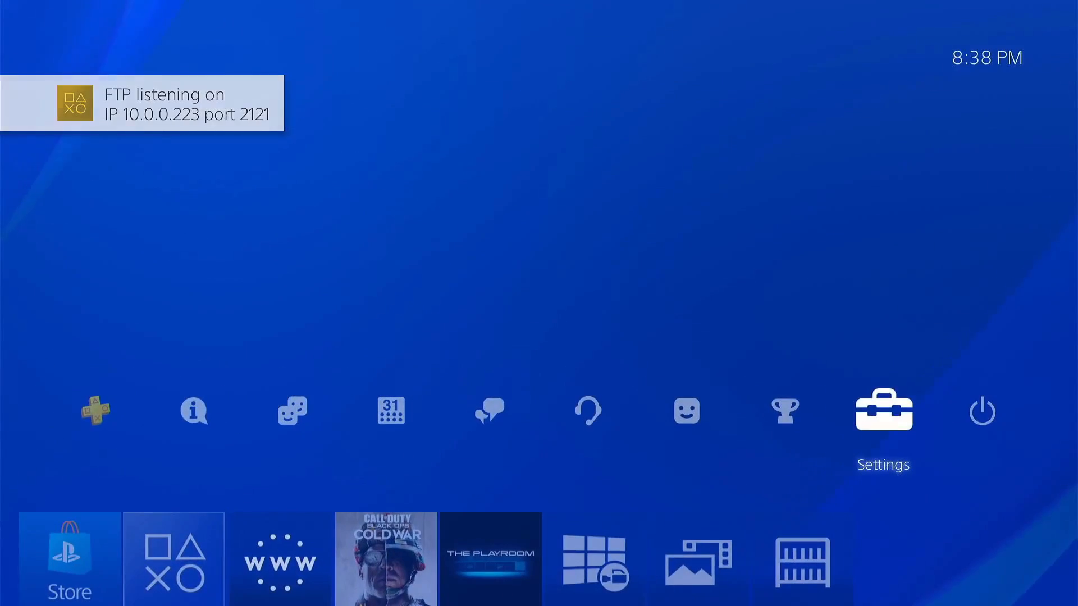
Send the ps4debug payload from Karo Host and dismiss the Payload Loaded notice
left_click(279, 558)
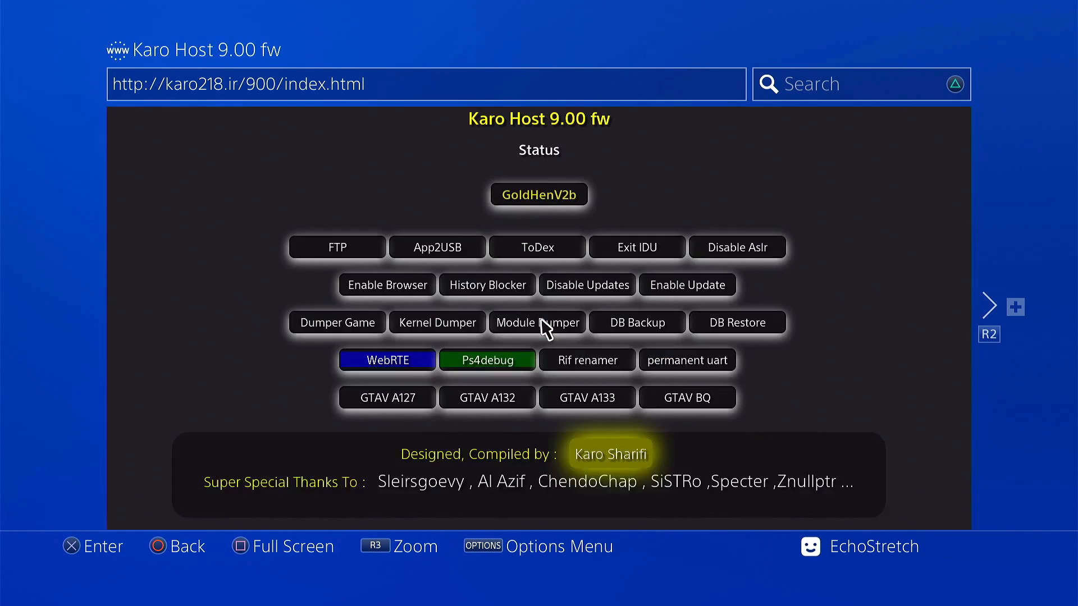
mouse_move(490, 362)
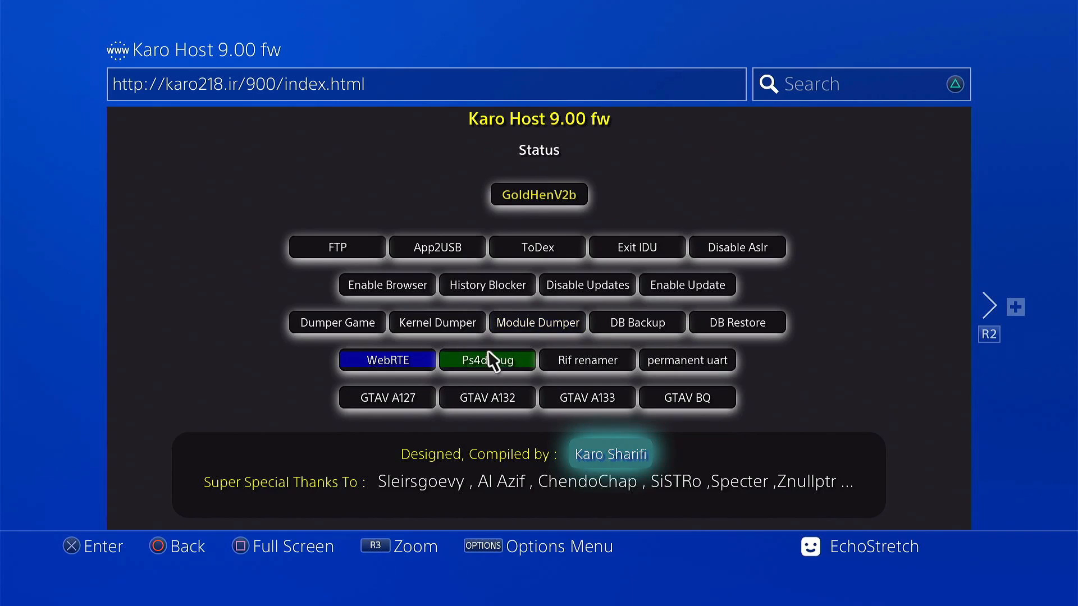
left_click(486, 359)
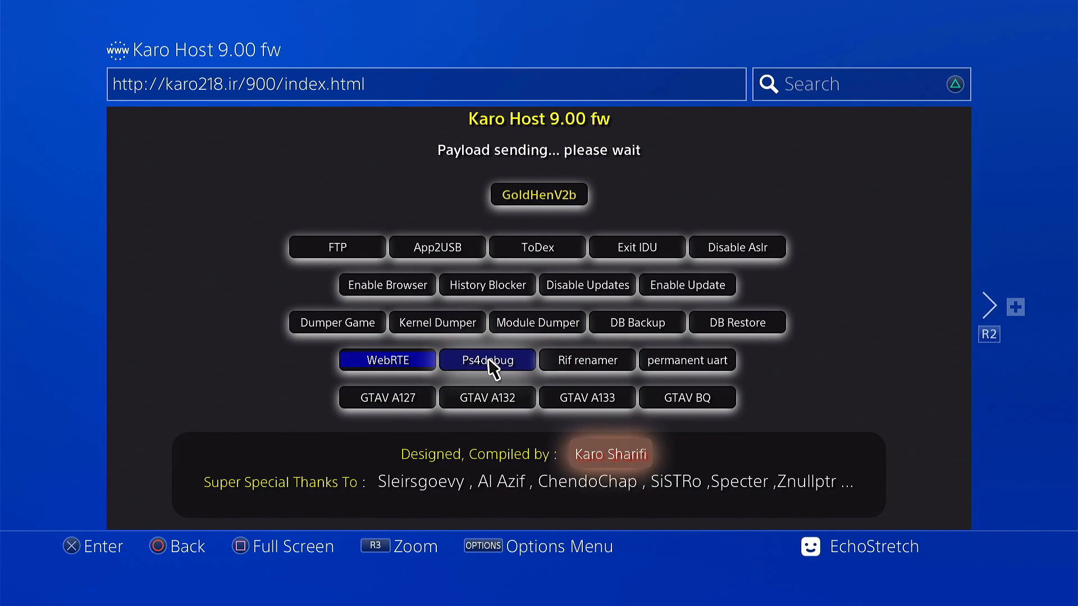
left_click(486, 359)
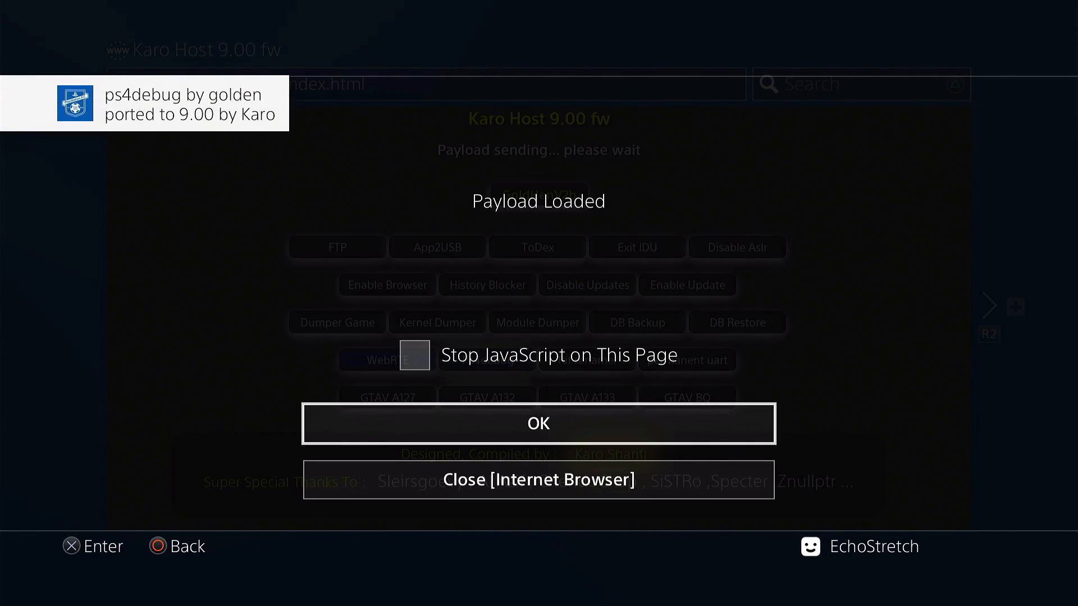
left_click(538, 423)
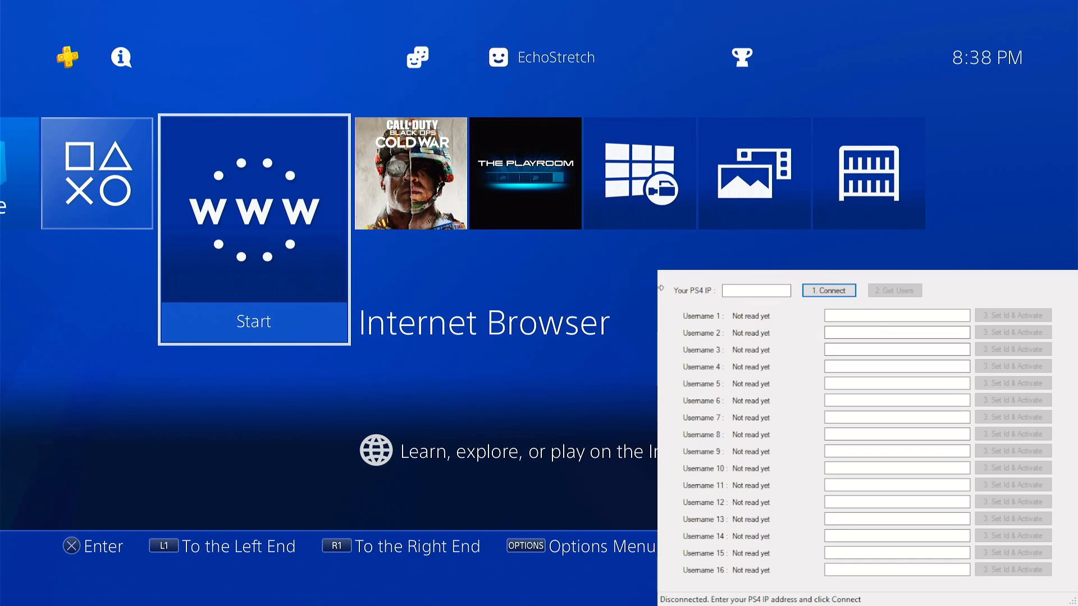
Connect the activator to the PS4 at IP 10.0.0.223
left_click(755, 289)
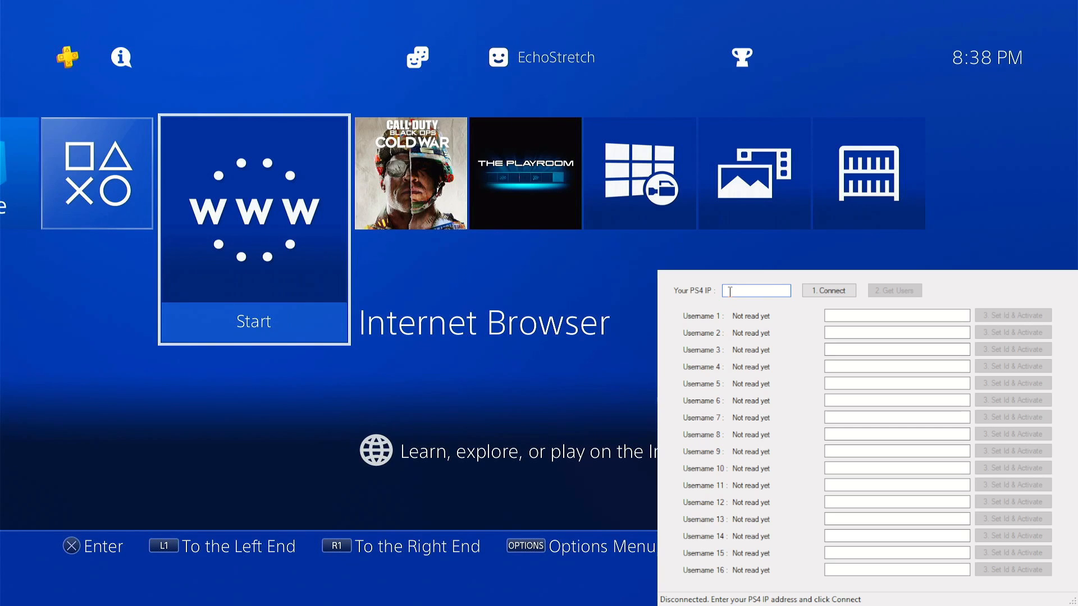
type("10.0.")
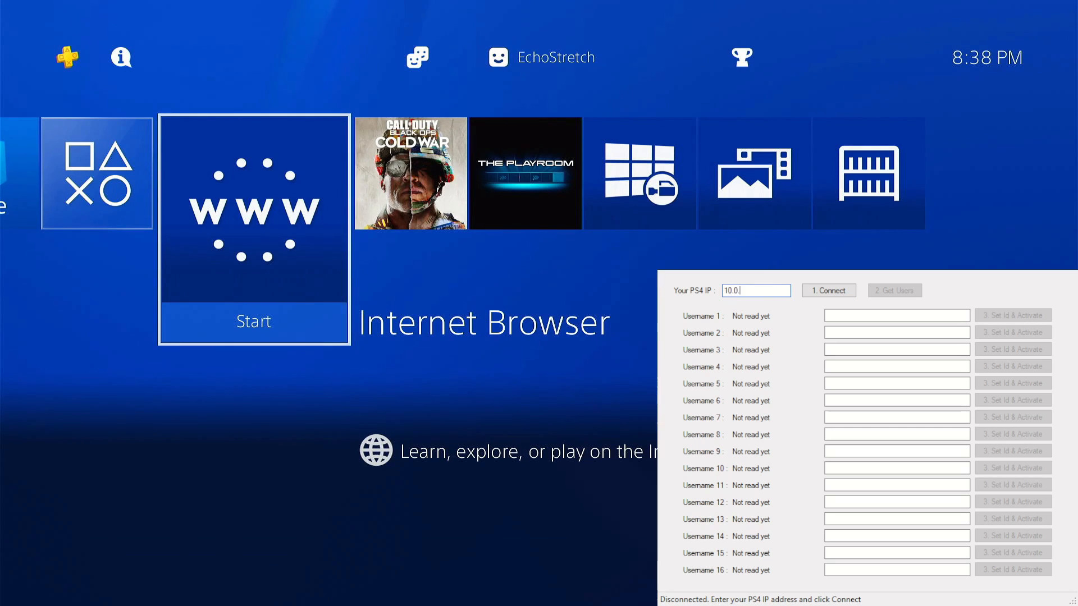
type("0.")
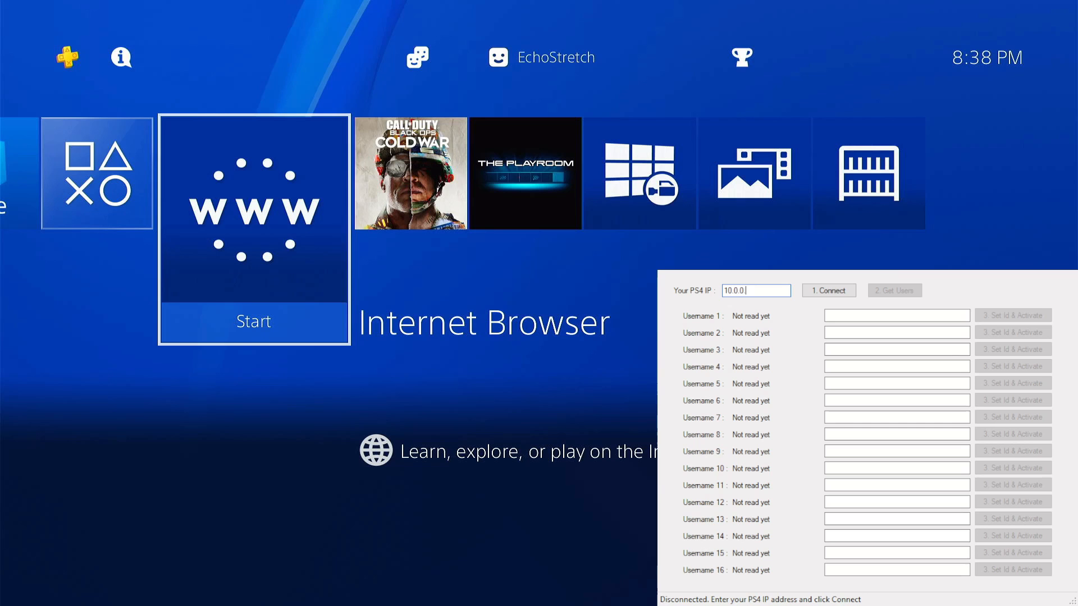
type("223")
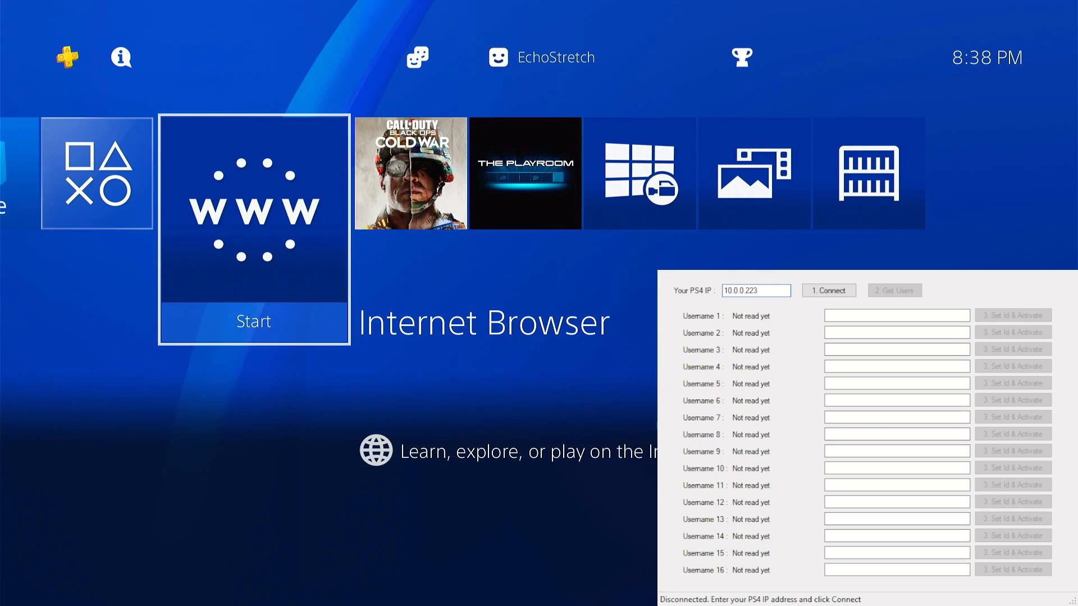
mouse_move(828, 309)
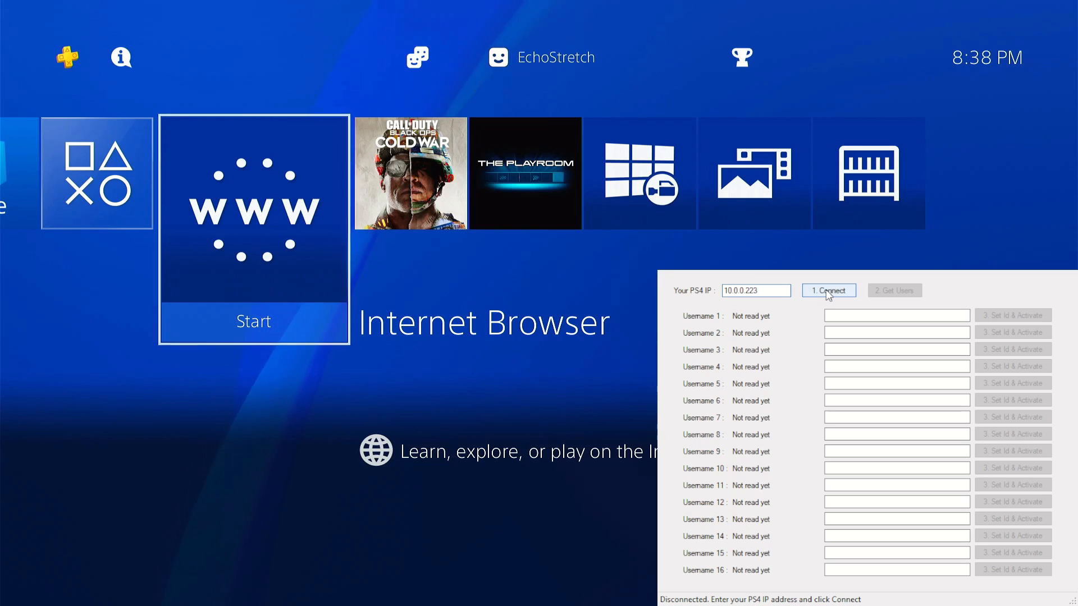
left_click(827, 290)
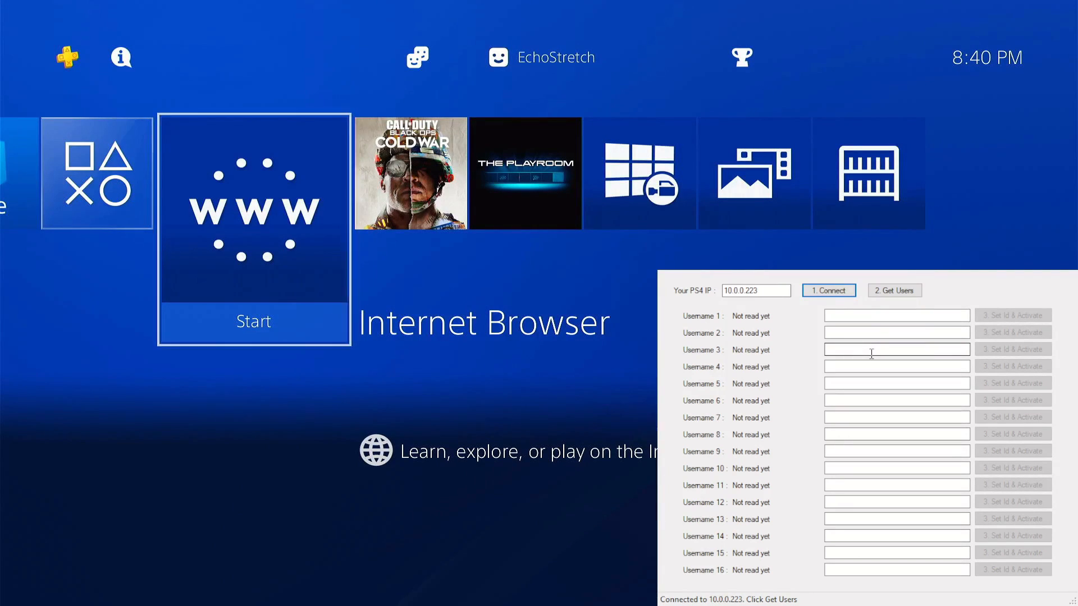
mouse_move(895, 290)
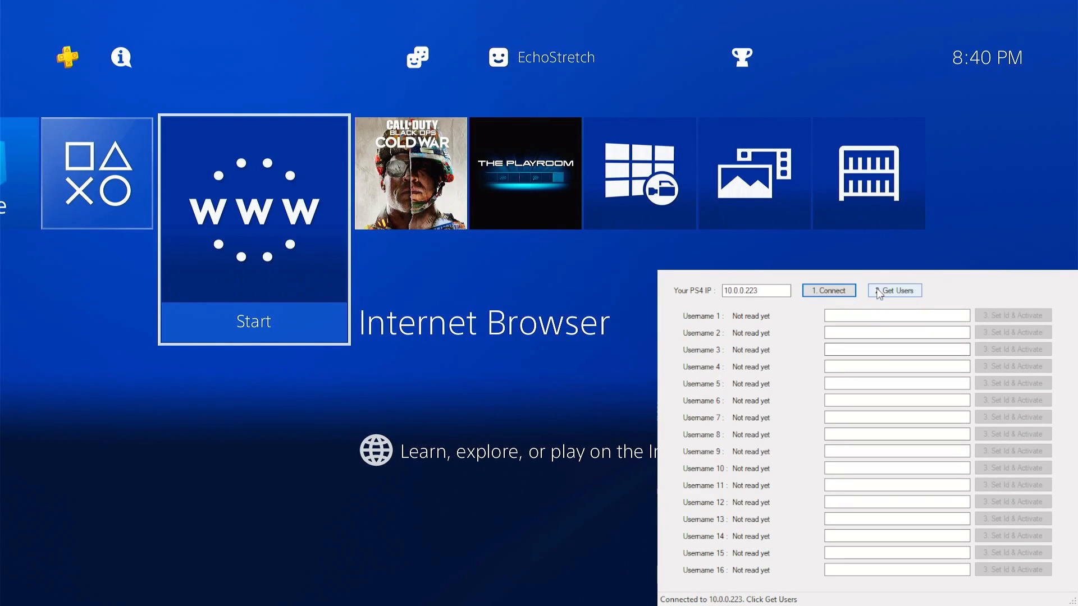
Retrieve the console's user accounts, reading user EchoStretch
left_click(893, 290)
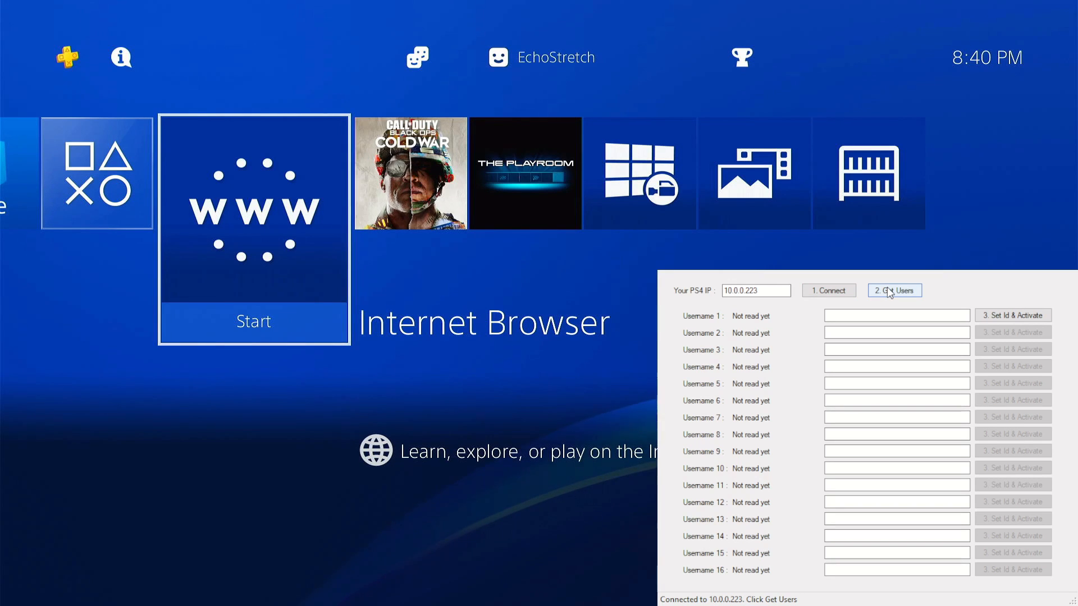
left_click(894, 289)
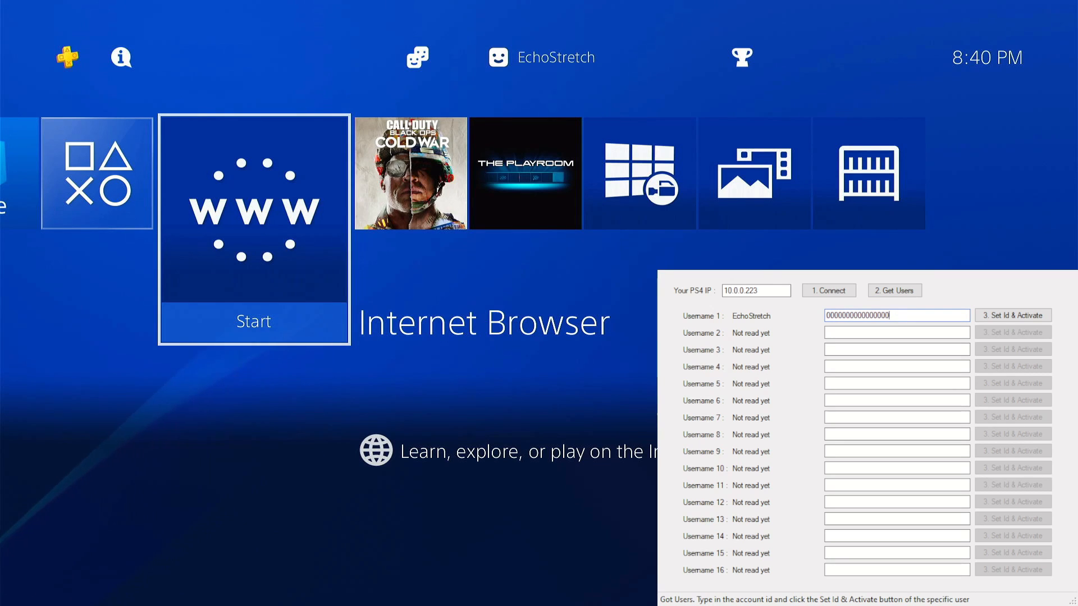
triple_click(896, 315)
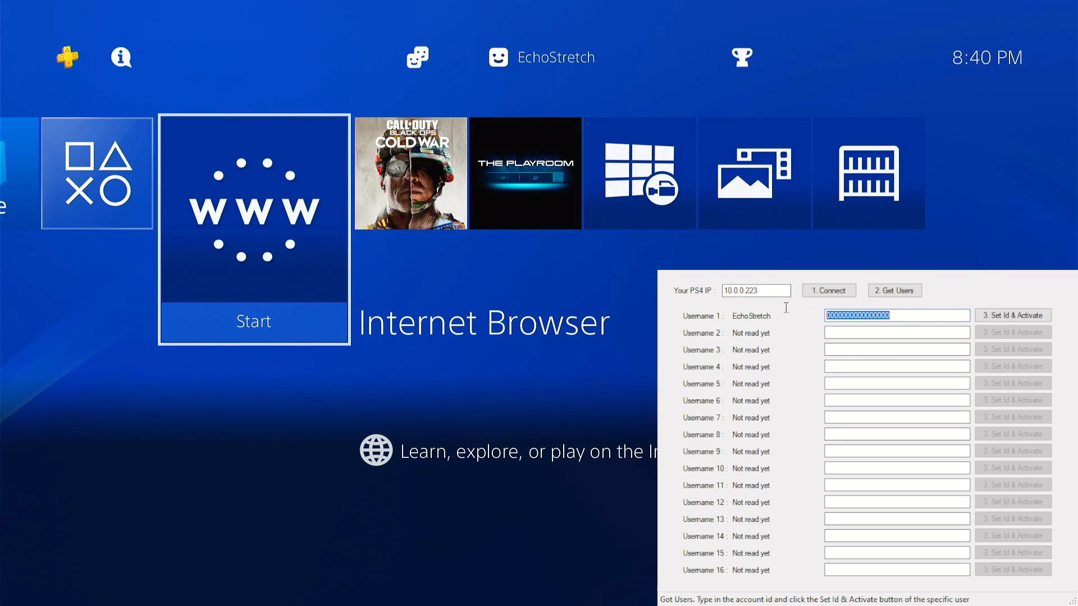
mouse_move(885, 377)
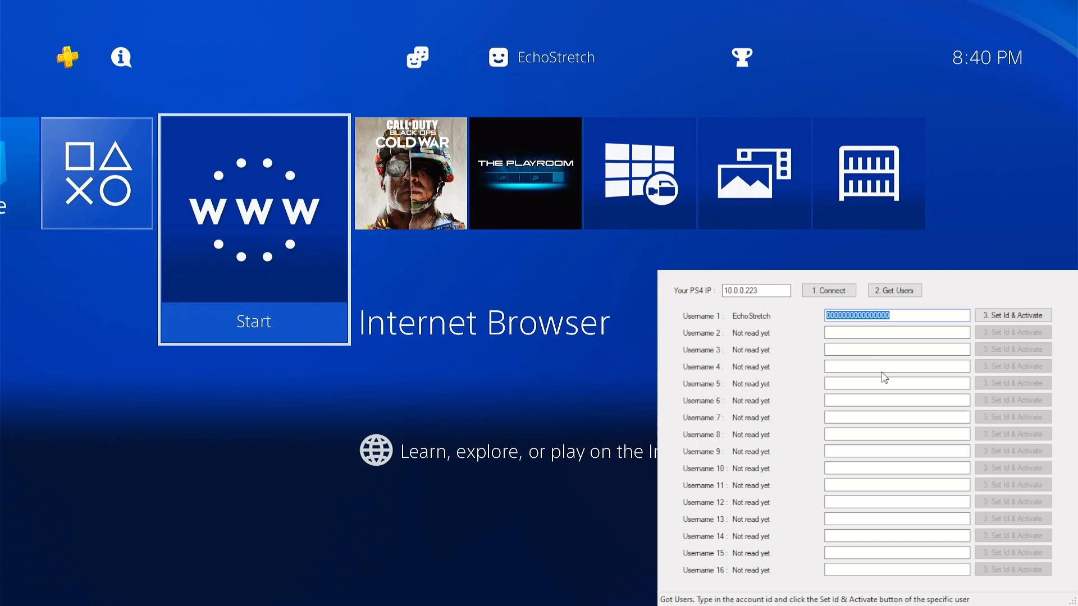
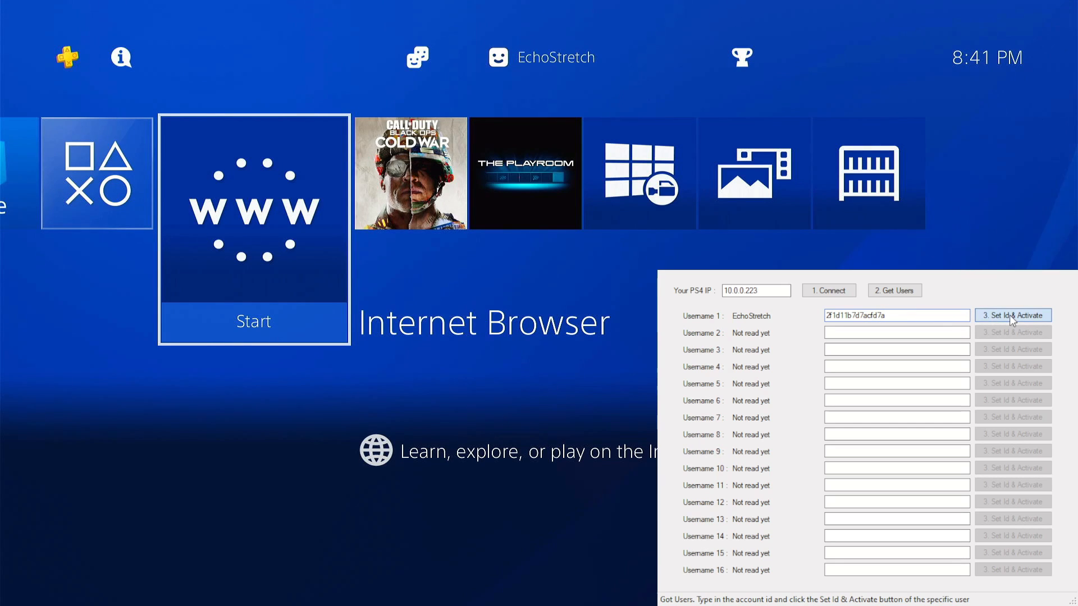
left_click(1011, 314)
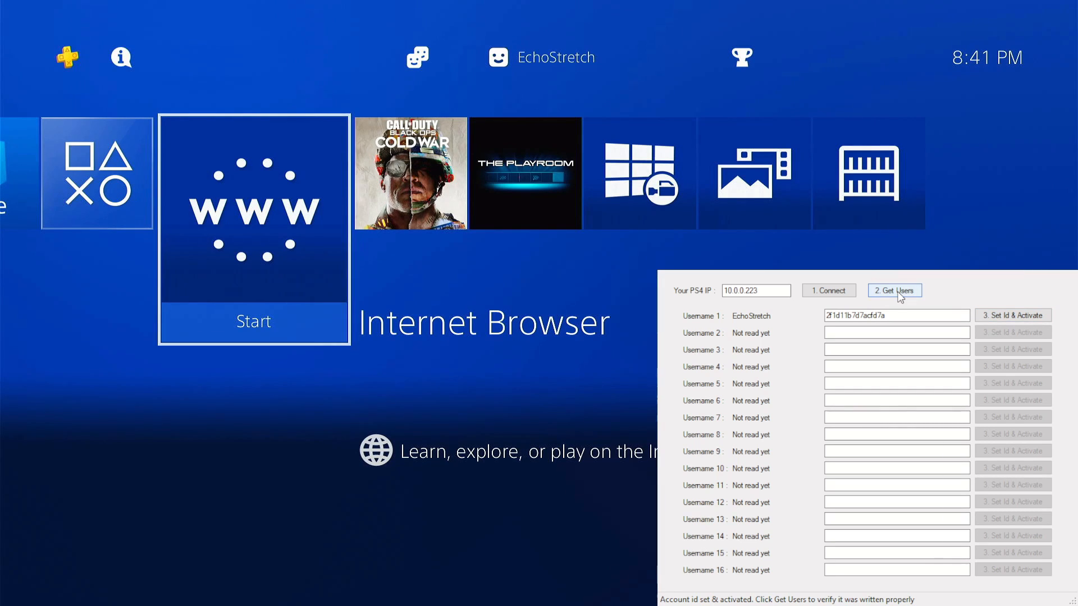
left_click(894, 290)
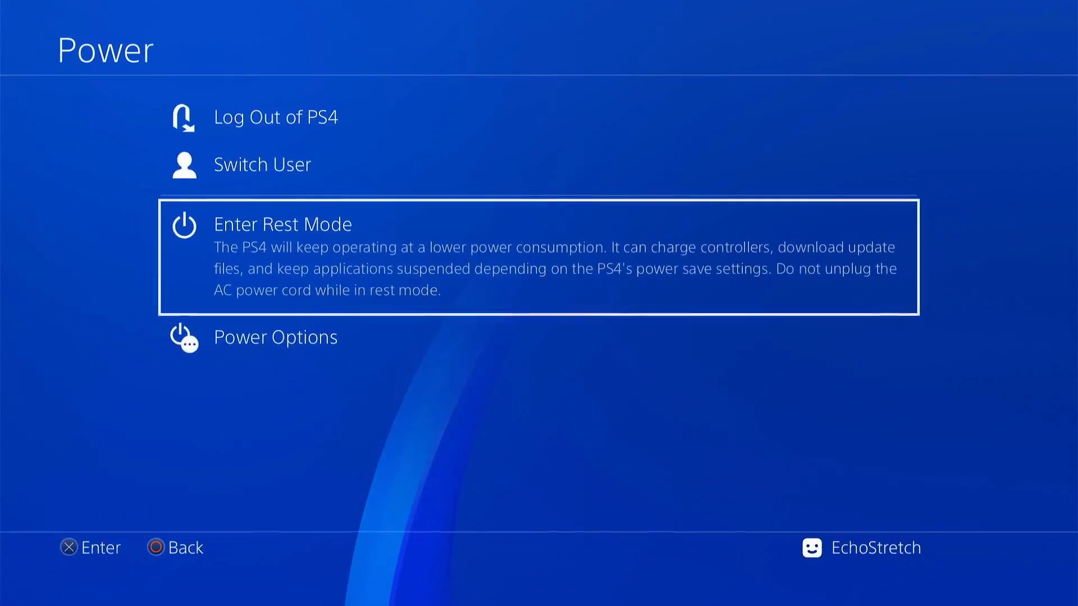
Exit the user session from the Power menu and return to the home screen with the PS button
left_click(275, 336)
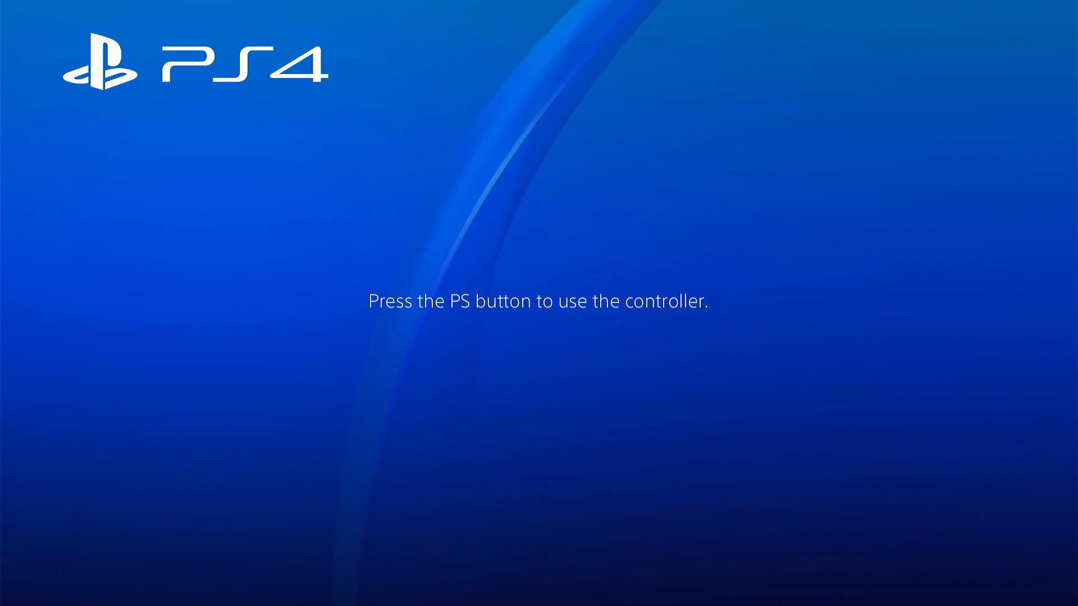
key("PS")
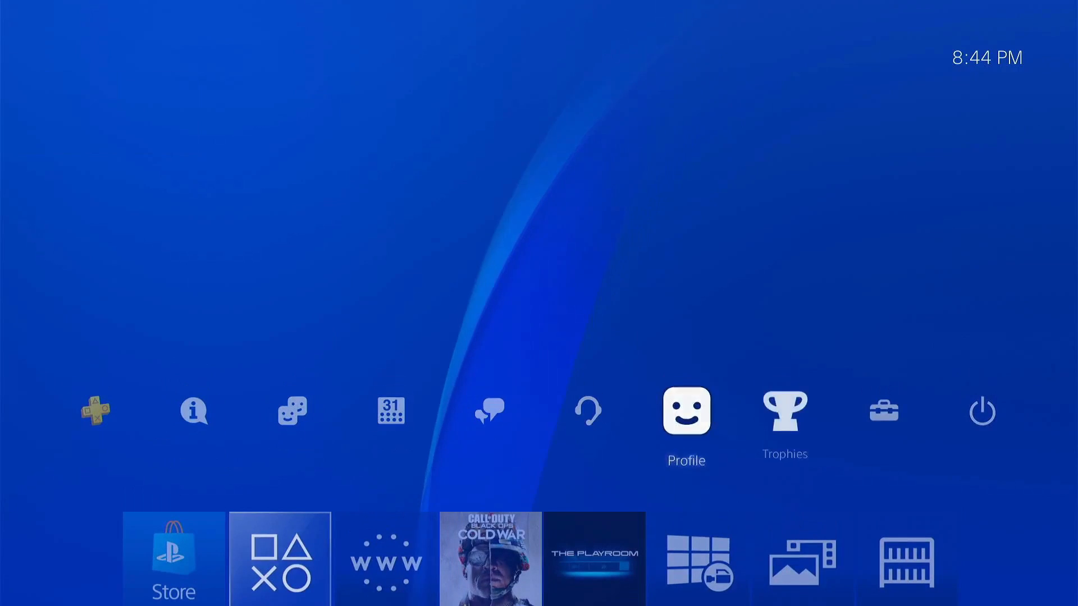
In Application Saved Data Management, check system storage saves (none found) for copying to USB
left_click(883, 411)
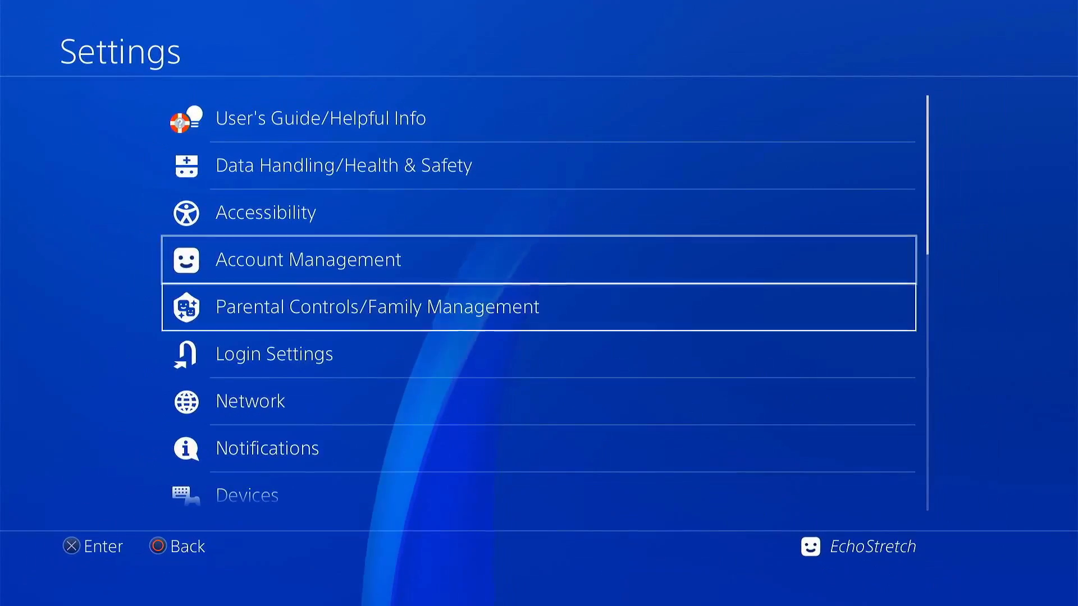
scroll("down", 3)
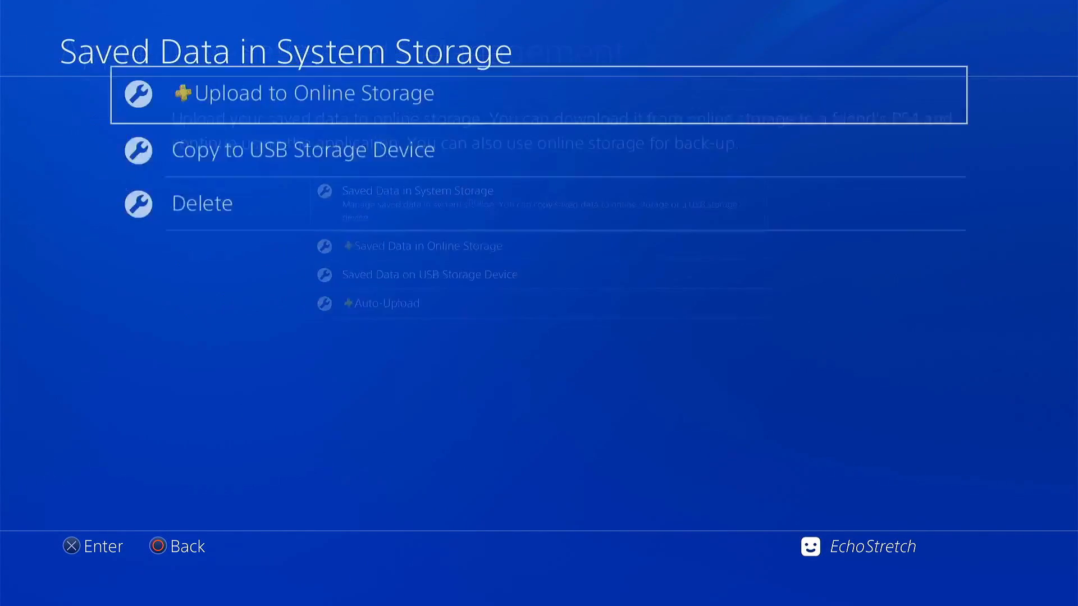
left_click(302, 149)
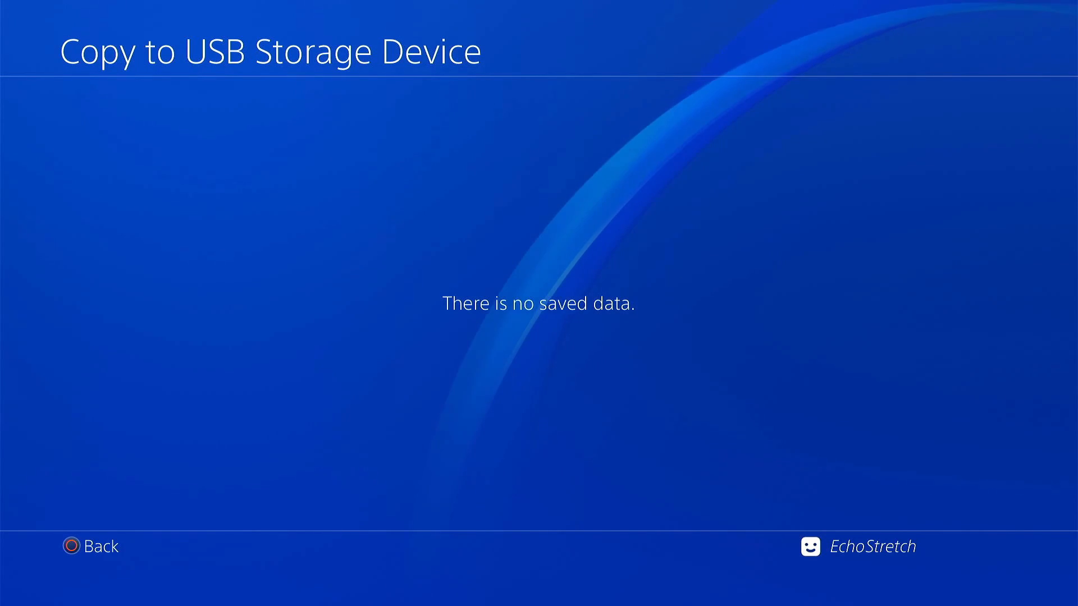
key("Circle")
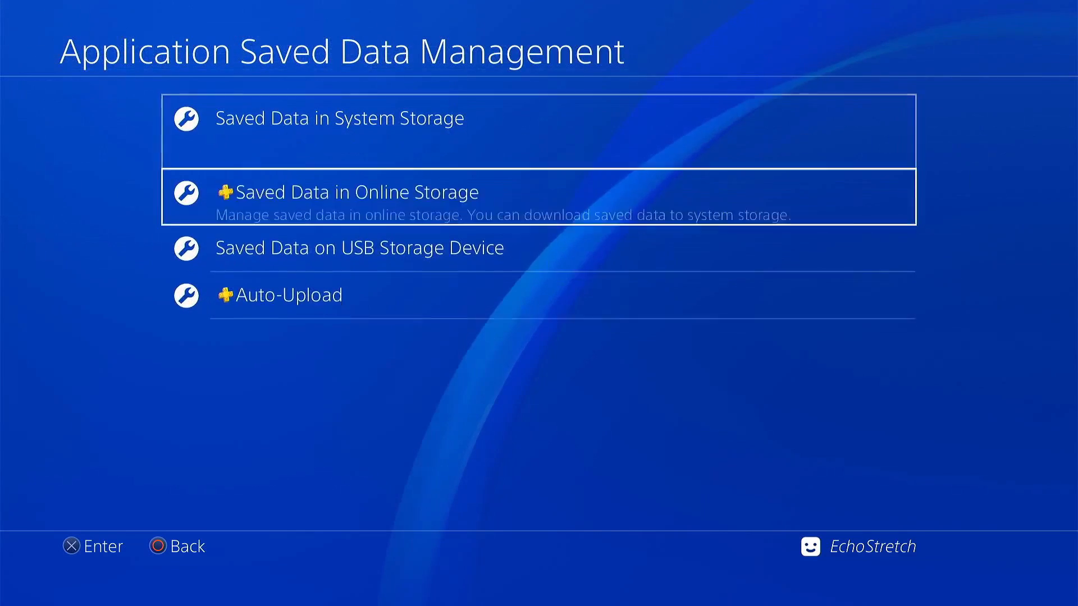
View the Black Ops Cold War USB save under Copy to System Storage, then return to Settings
key("Down")
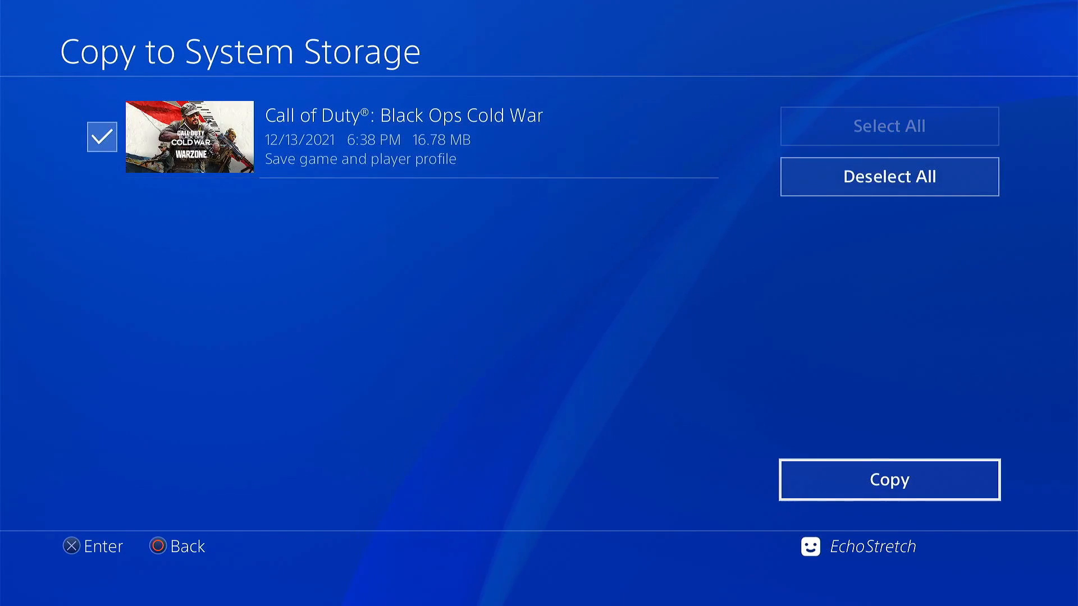
left_click(888, 479)
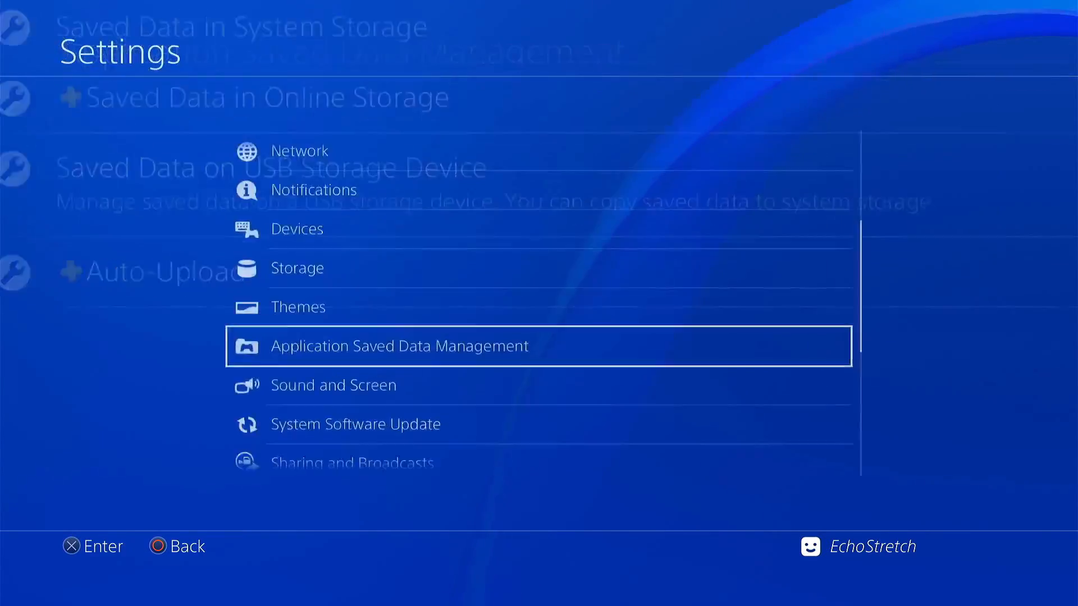
scroll("up", 3)
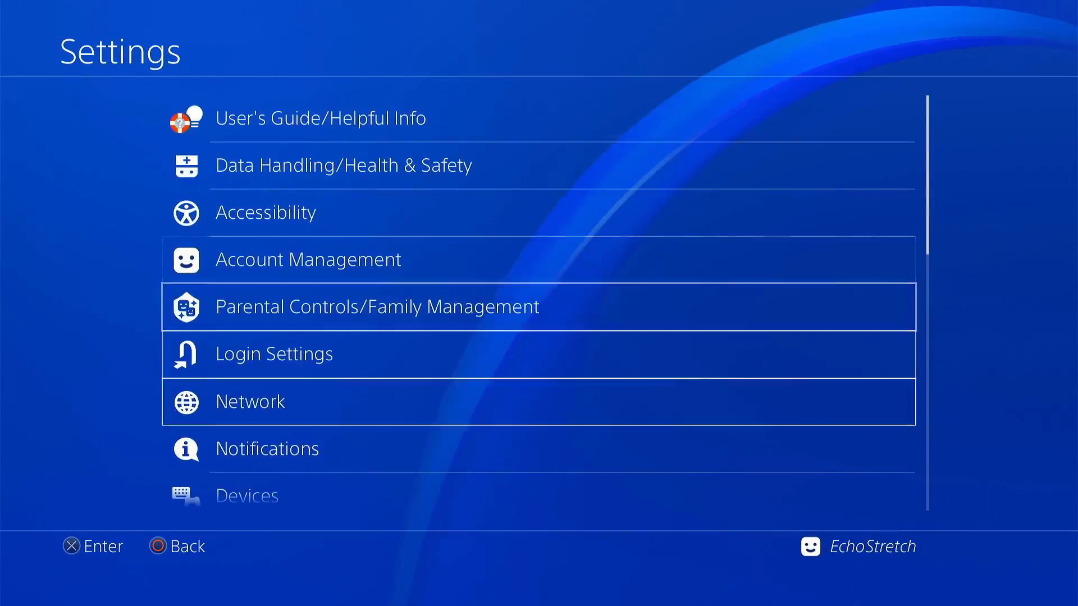
scroll("down", 3)
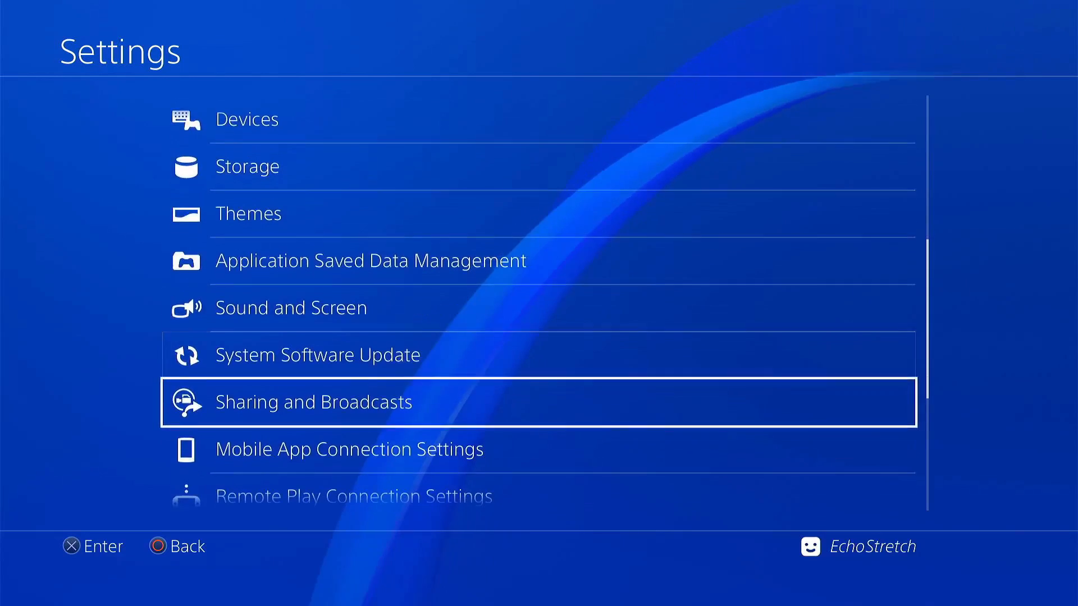